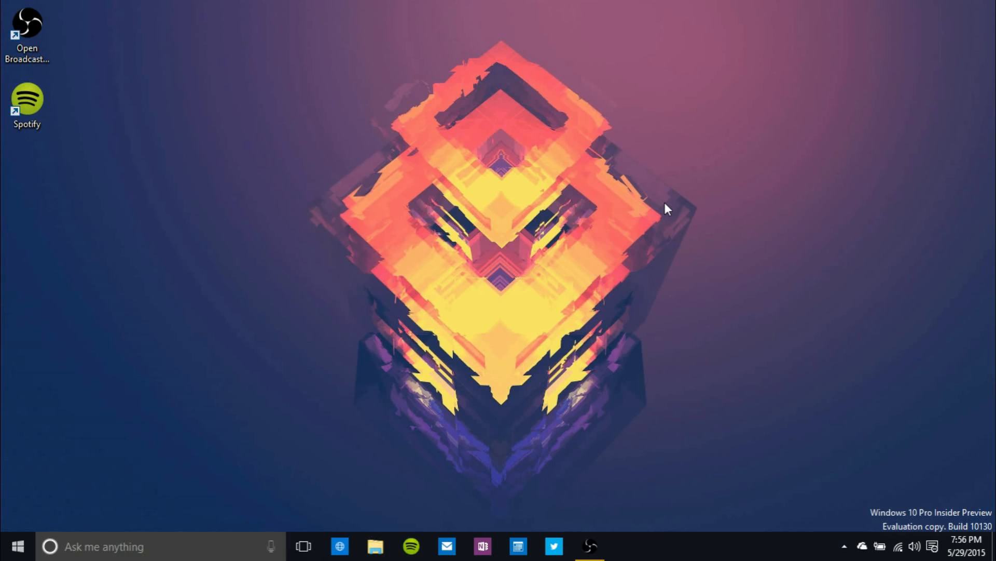
{"action": "mouse_move", "coordinate": [247, 339]}
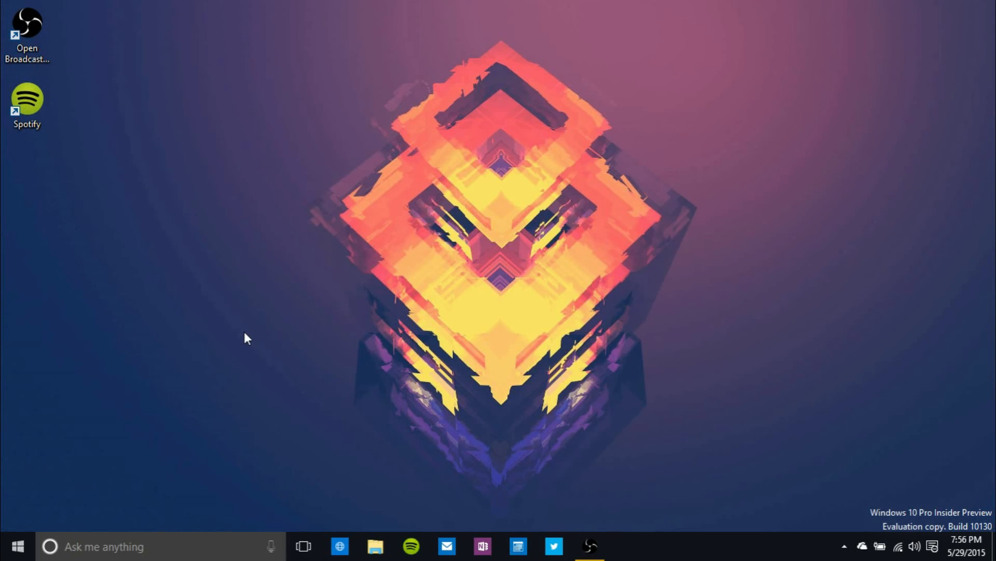
- Bring up Start, scroll its tiles down to the Spotify tile and hover the left-hand list
{"action": "left_click", "coordinate": [17, 545]}
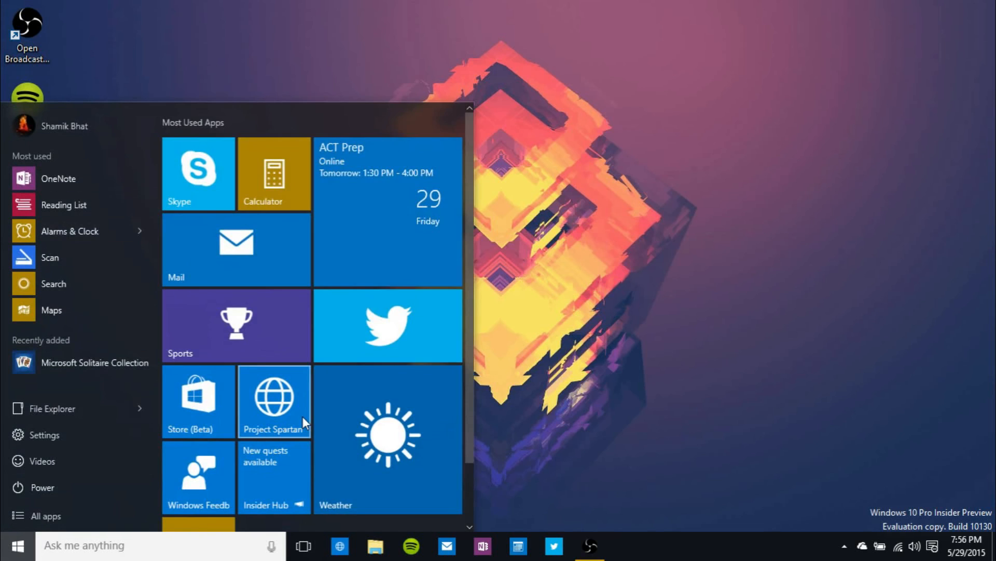
{"action": "scroll", "scroll_direction": "down", "scroll_amount": 3}
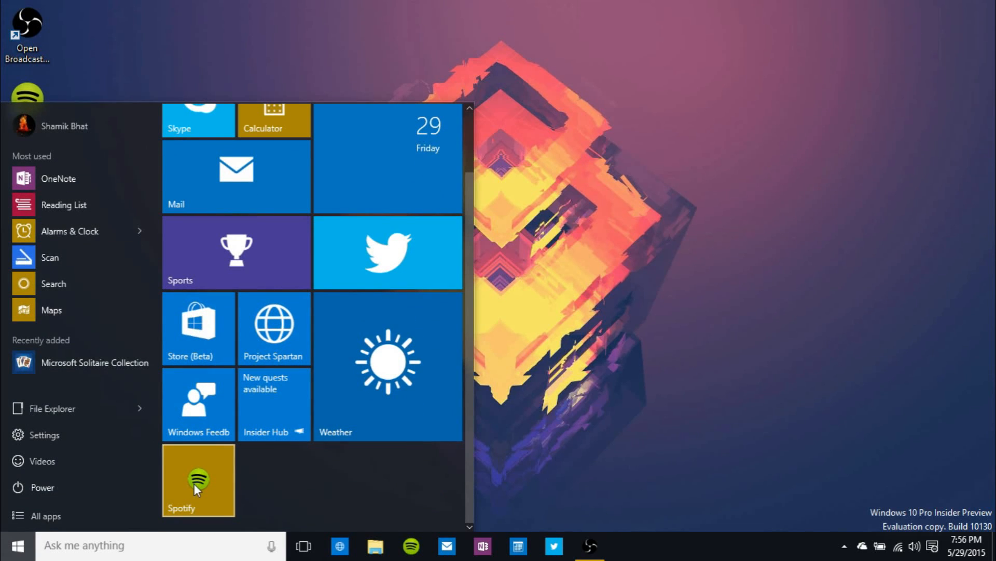
{"action": "mouse_move", "coordinate": [310, 463]}
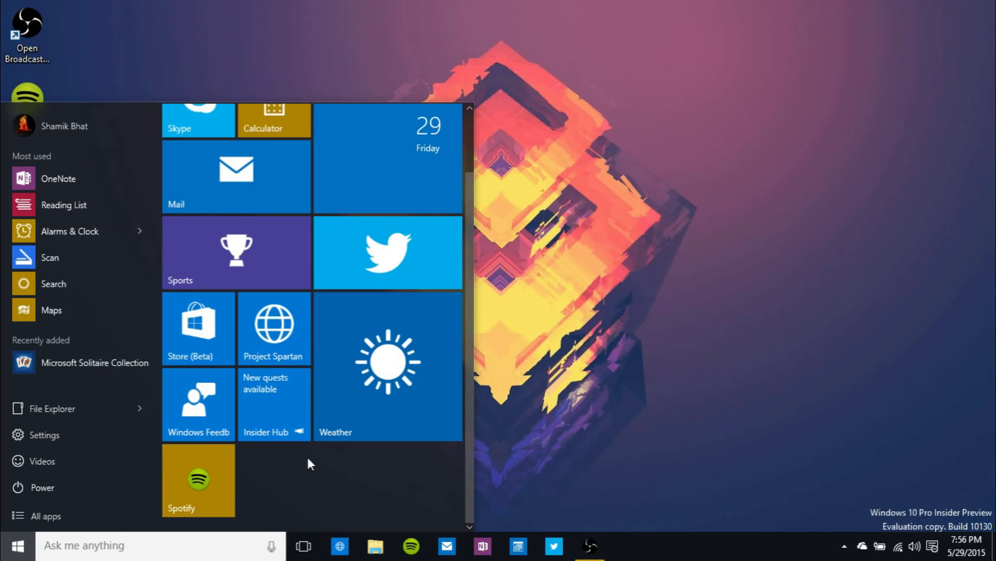
{"action": "scroll", "scroll_direction": "up", "scroll_amount": 3}
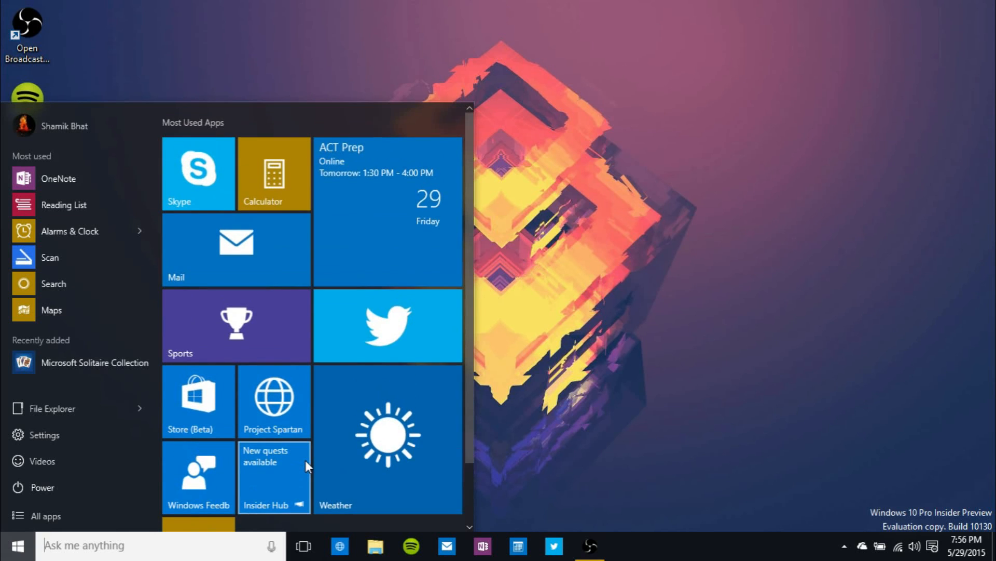
{"action": "scroll", "scroll_direction": "up", "scroll_amount": 3}
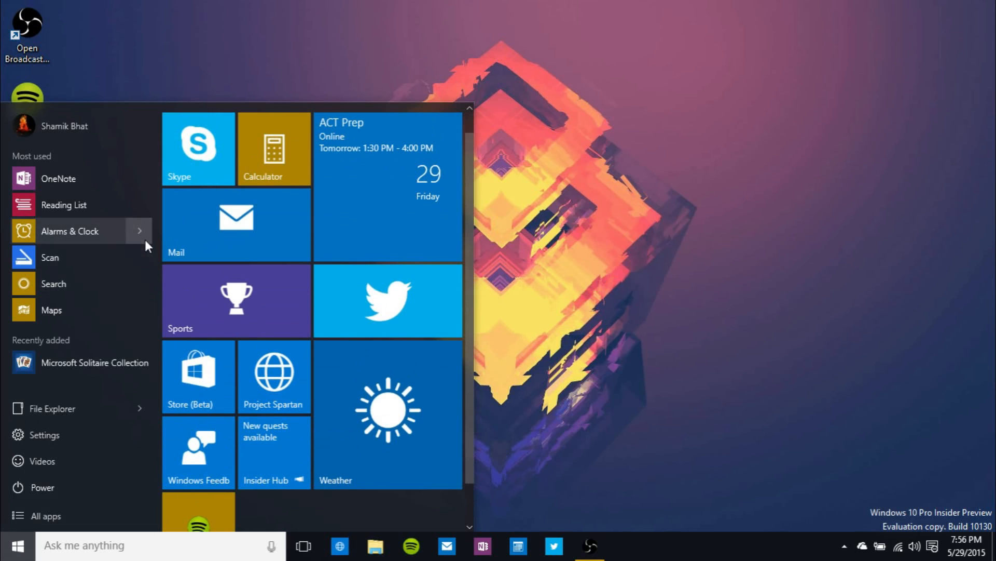
{"action": "left_click", "coordinate": [139, 408]}
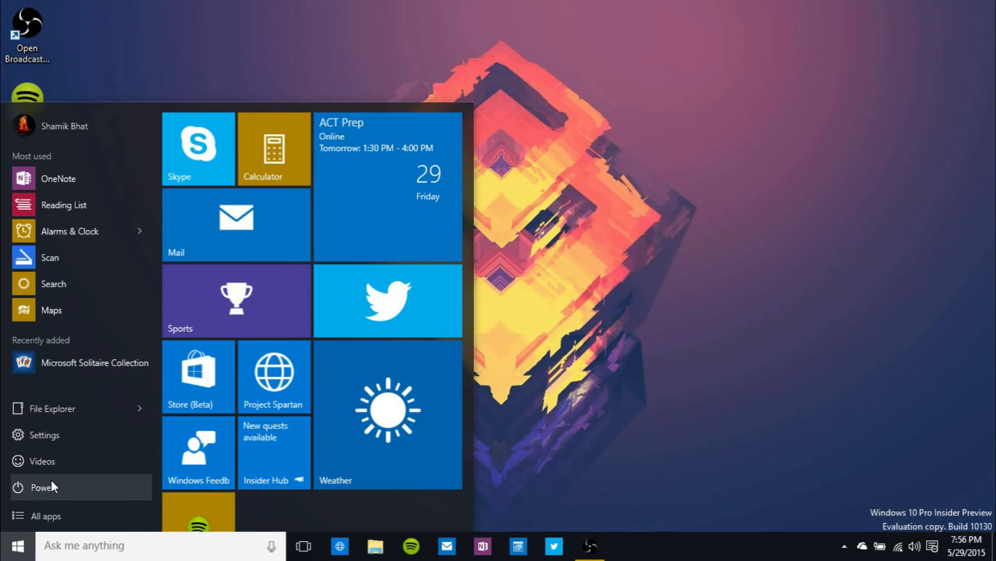
{"action": "mouse_move", "coordinate": [69, 459]}
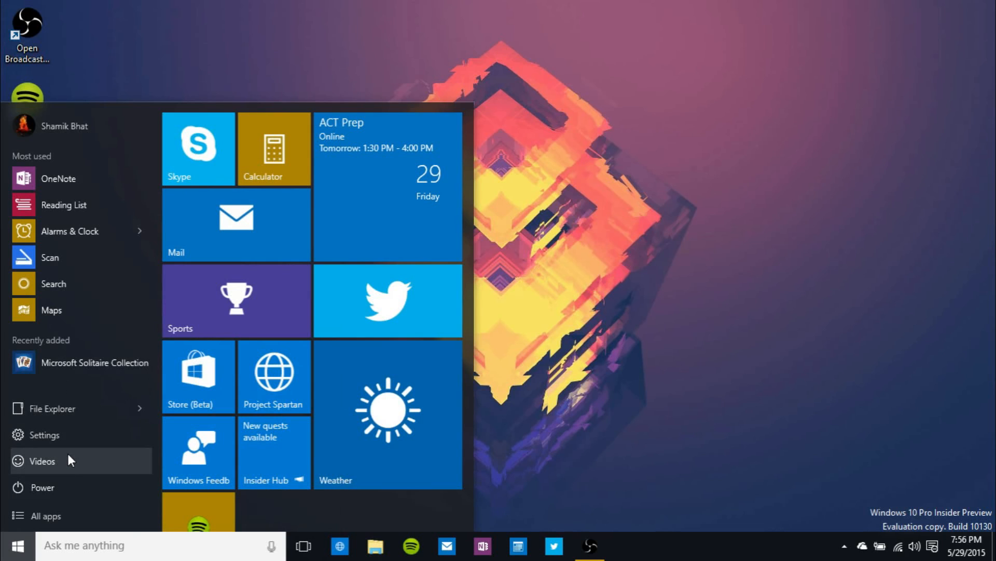
{"action": "mouse_move", "coordinate": [3, 359]}
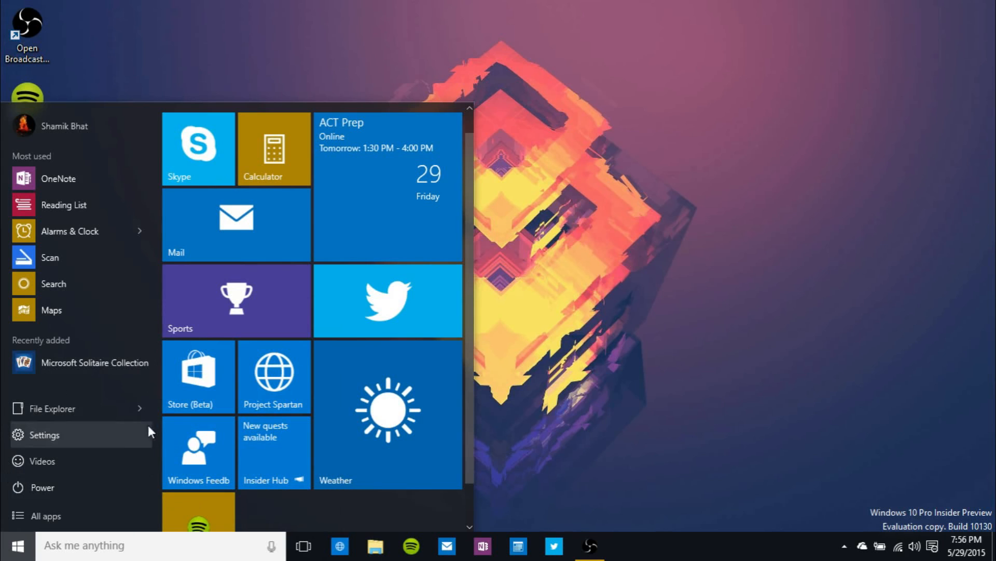
{"action": "mouse_move", "coordinate": [81, 408]}
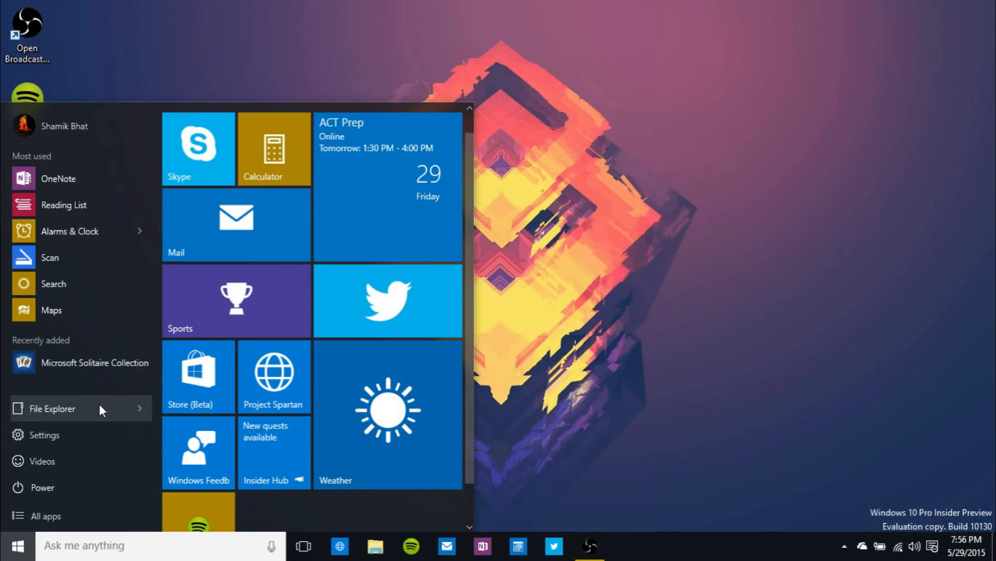
{"action": "mouse_move", "coordinate": [42, 487]}
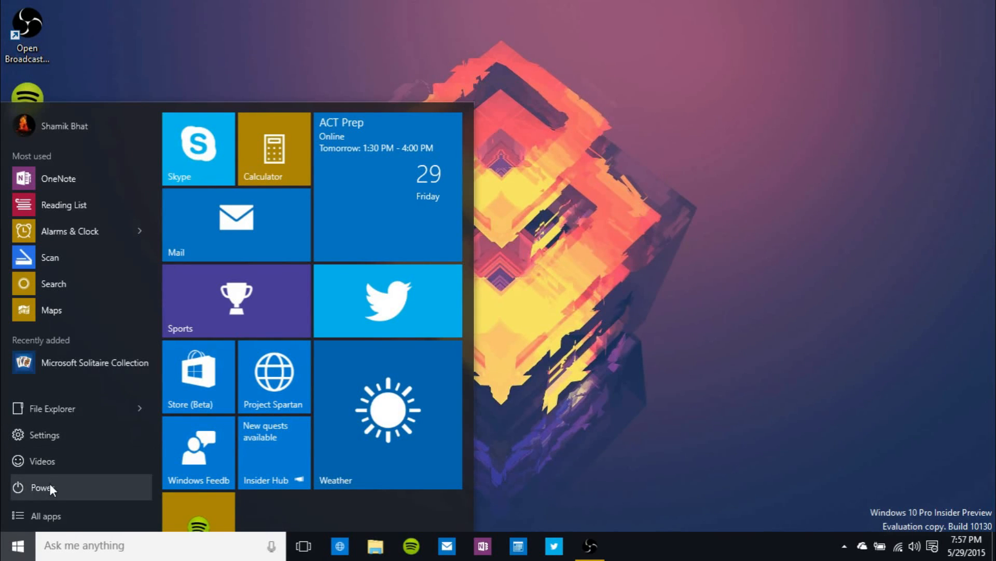
{"action": "mouse_move", "coordinate": [86, 434]}
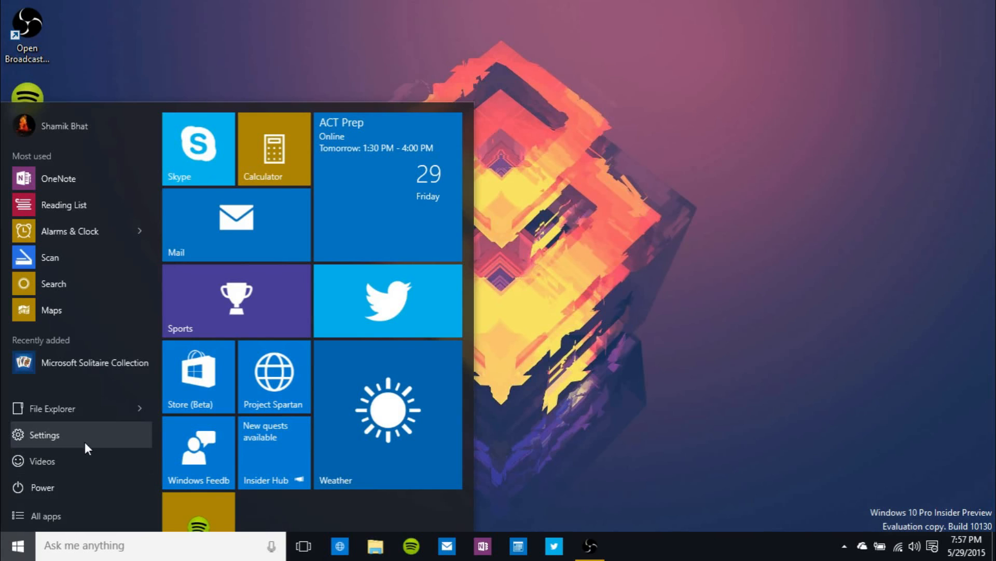
{"action": "mouse_move", "coordinate": [61, 461]}
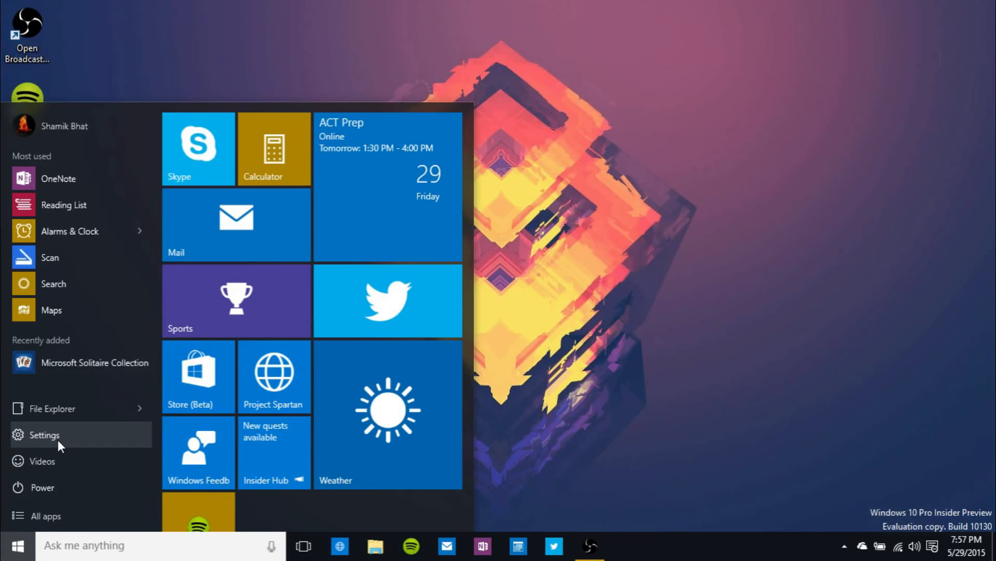
- Reach Personalization > Start > Customize list in Settings and switch Downloads On
{"action": "left_click", "coordinate": [43, 435]}
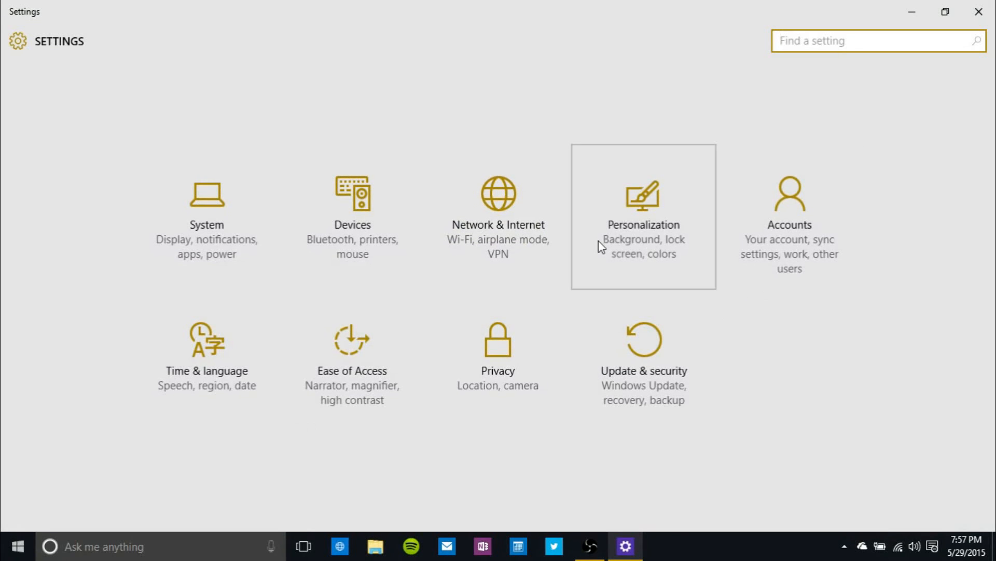
{"action": "left_click", "coordinate": [642, 216]}
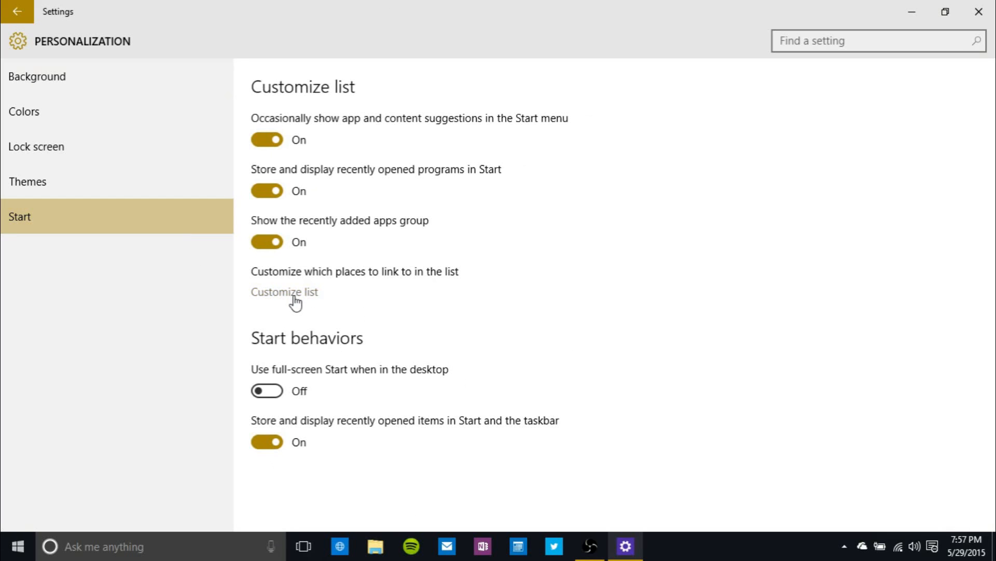
{"action": "left_click", "coordinate": [285, 291]}
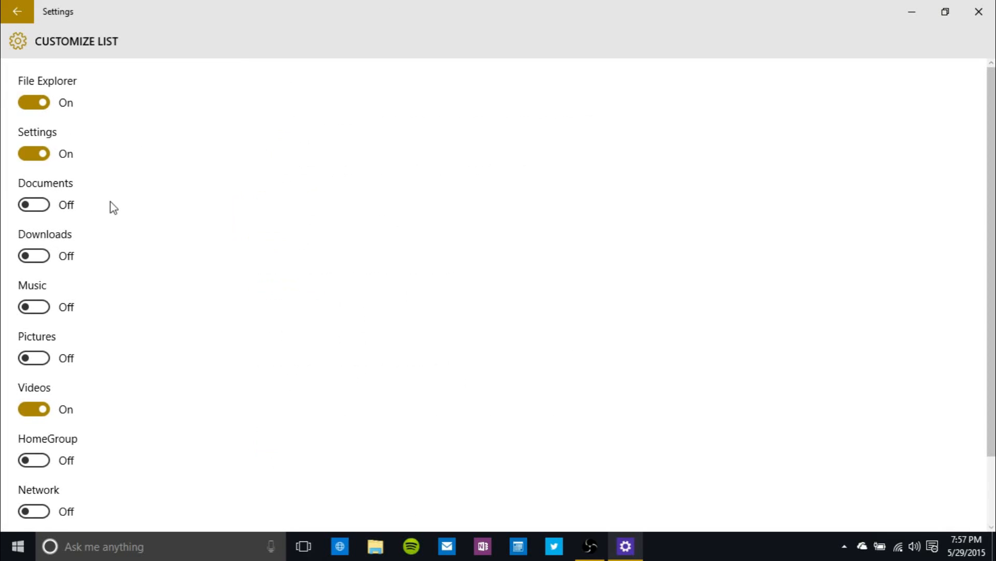
{"action": "mouse_move", "coordinate": [93, 321]}
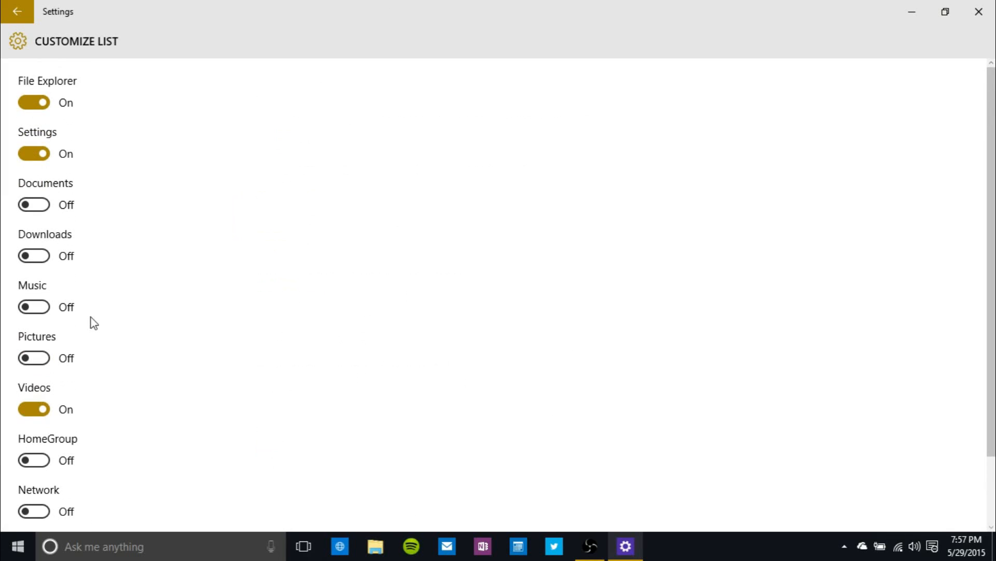
{"action": "mouse_move", "coordinate": [46, 140]}
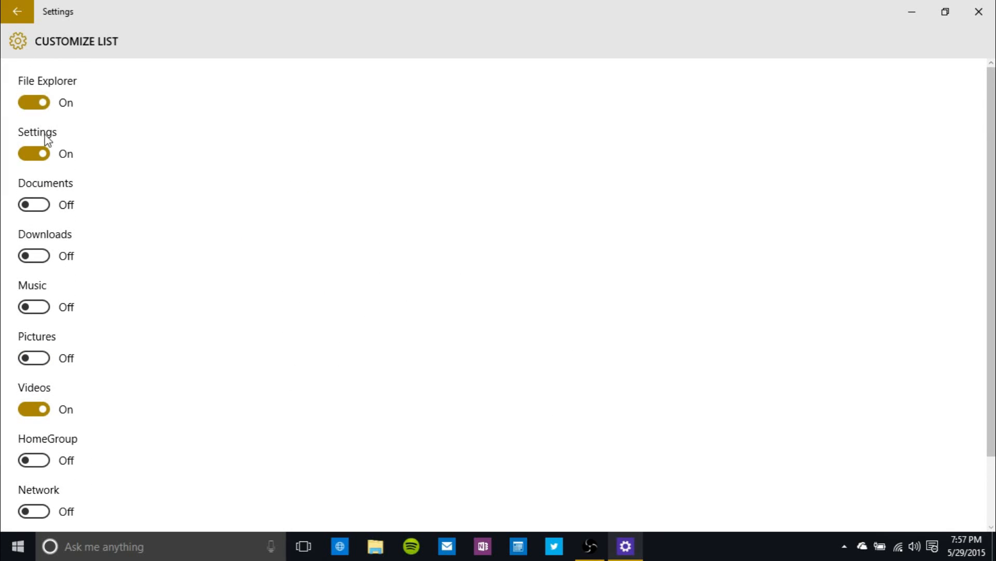
{"action": "scroll", "scroll_direction": "down", "scroll_amount": 3}
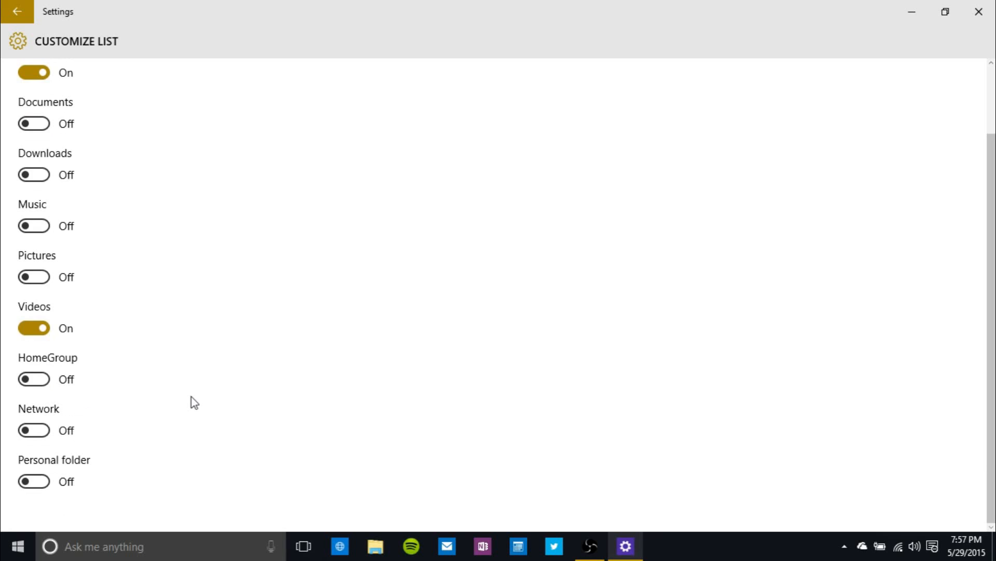
{"action": "scroll", "scroll_direction": "up", "scroll_amount": 3}
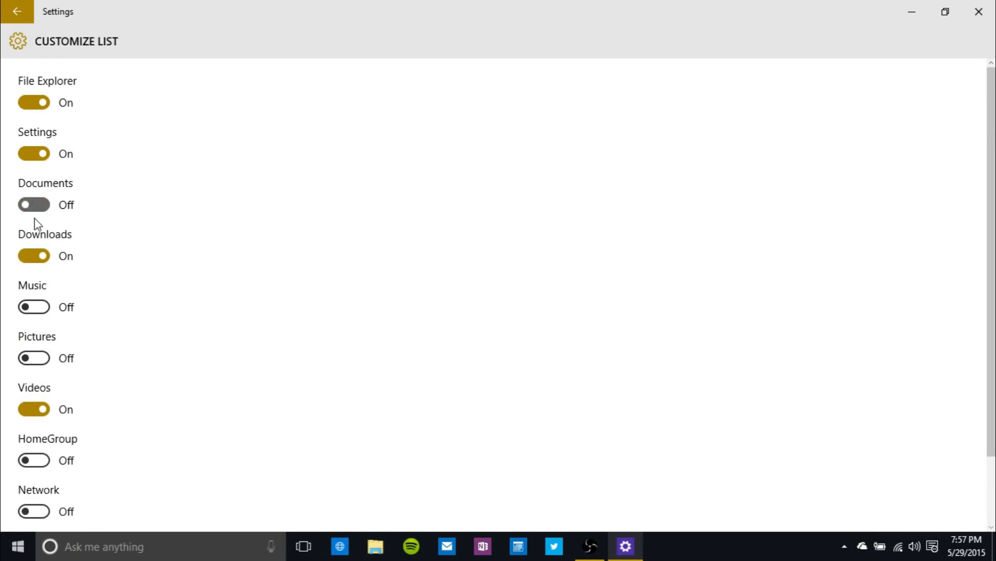
- Check the new Documents and Downloads links in Start, then close Settings to the desktop
{"action": "left_click", "coordinate": [13, 545]}
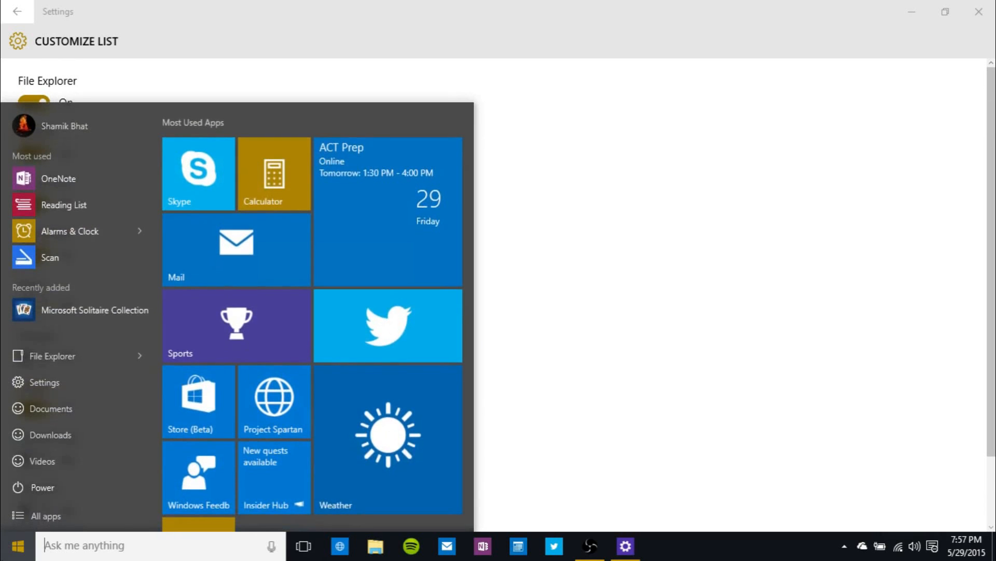
{"action": "mouse_move", "coordinate": [51, 408]}
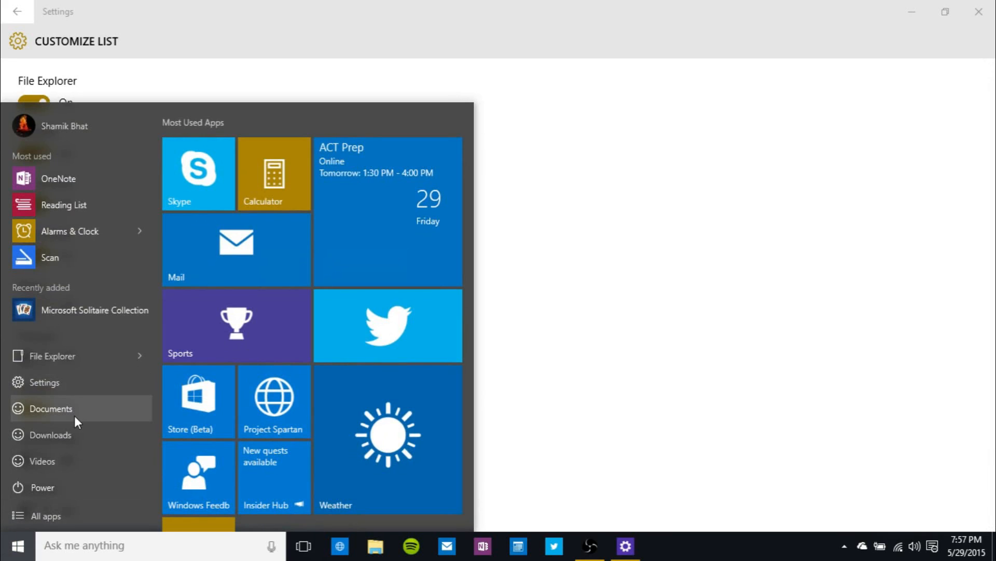
{"action": "mouse_move", "coordinate": [44, 392]}
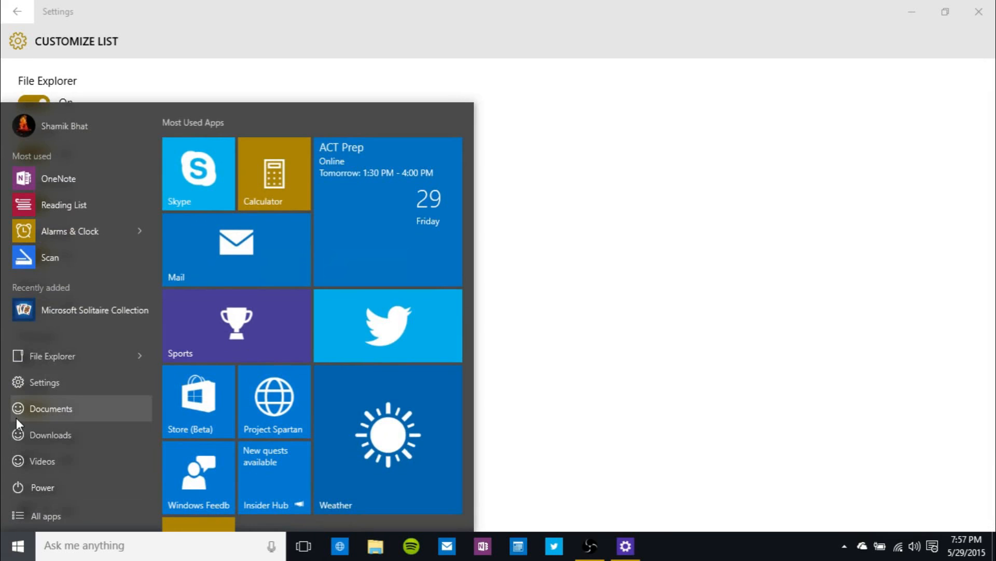
{"action": "mouse_move", "coordinate": [80, 419]}
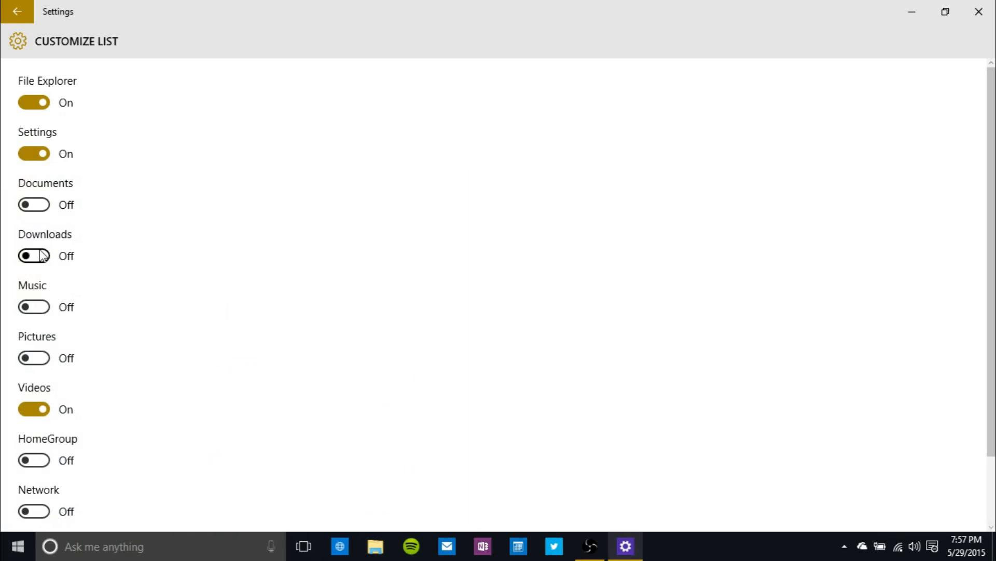
{"action": "left_click", "coordinate": [17, 11]}
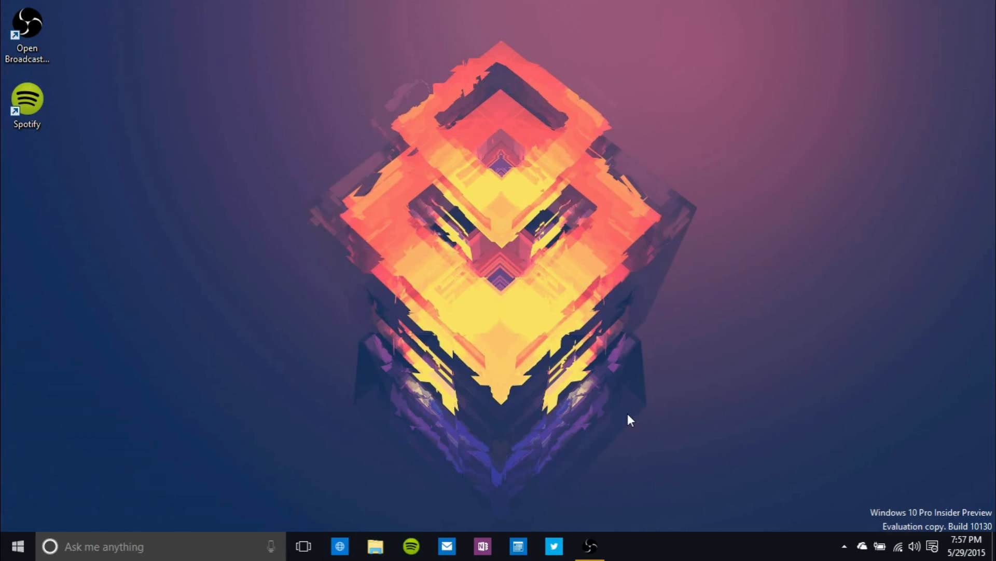
{"action": "mouse_move", "coordinate": [383, 534]}
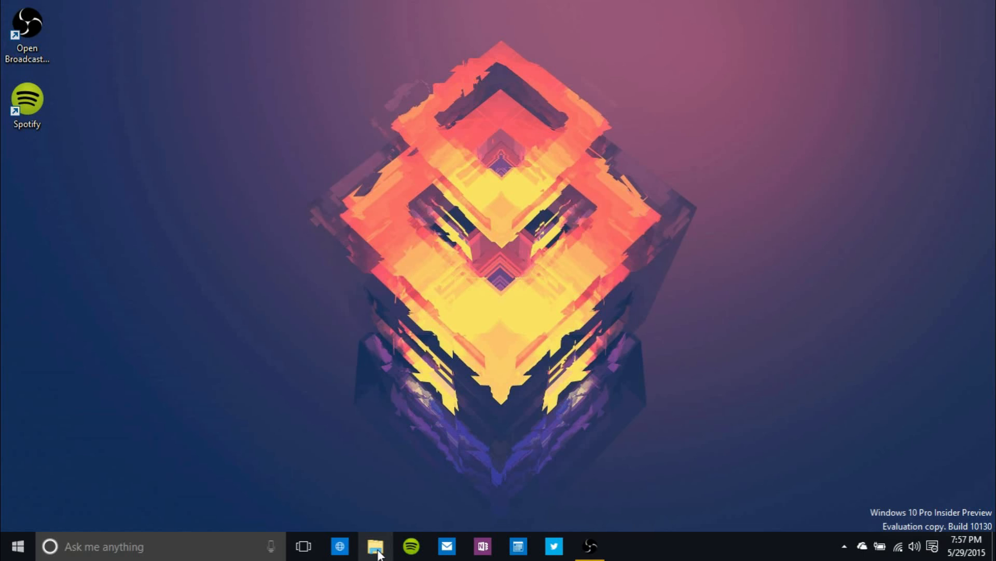
{"action": "left_click", "coordinate": [375, 546]}
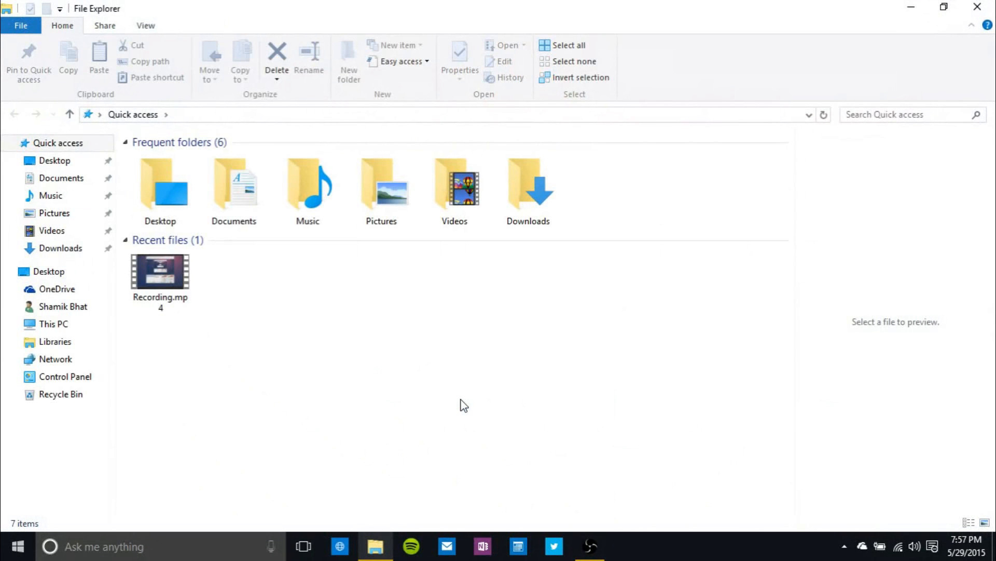
{"action": "mouse_move", "coordinate": [353, 197]}
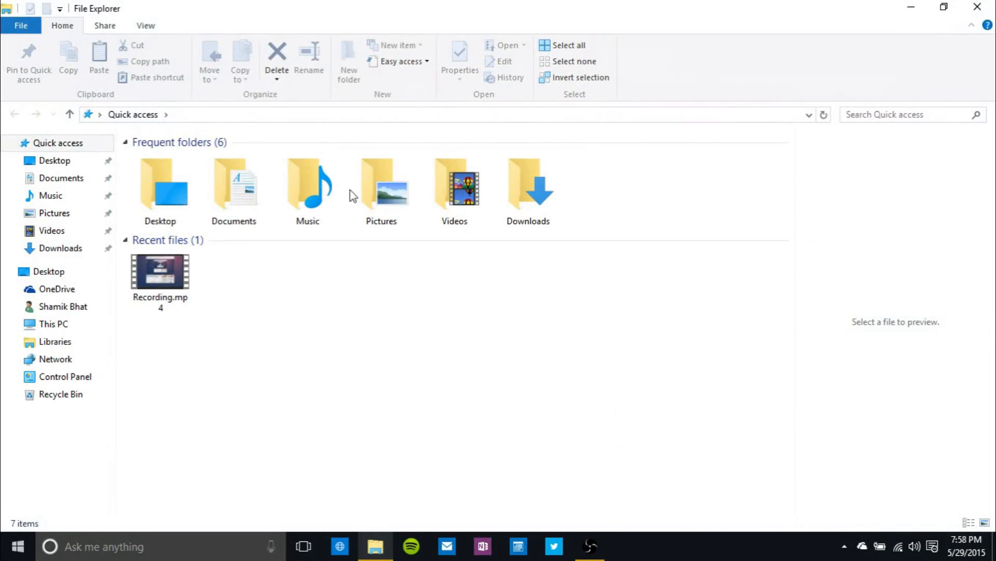
{"action": "mouse_move", "coordinate": [87, 37]}
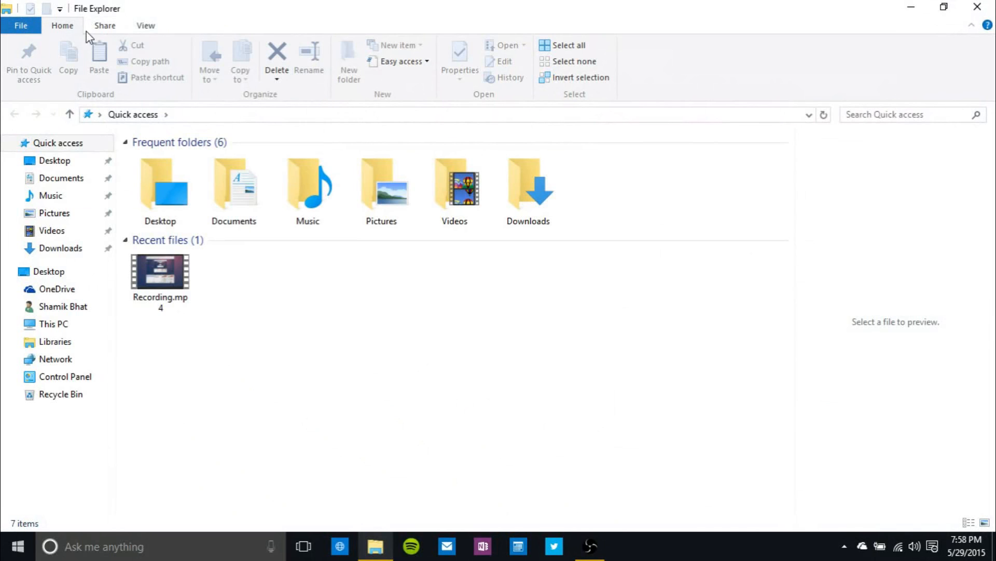
{"action": "mouse_move", "coordinate": [183, 325]}
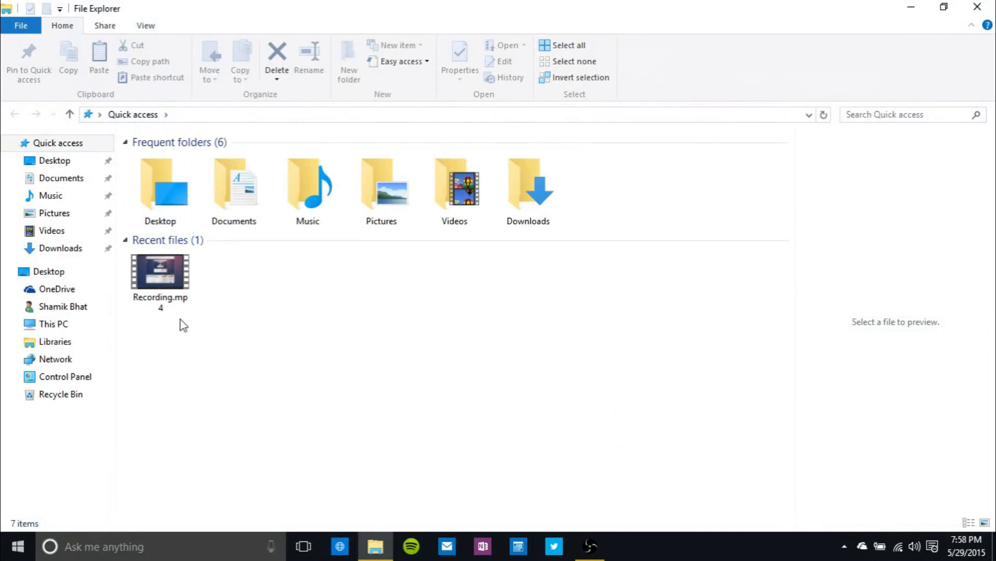
{"action": "mouse_move", "coordinate": [180, 131]}
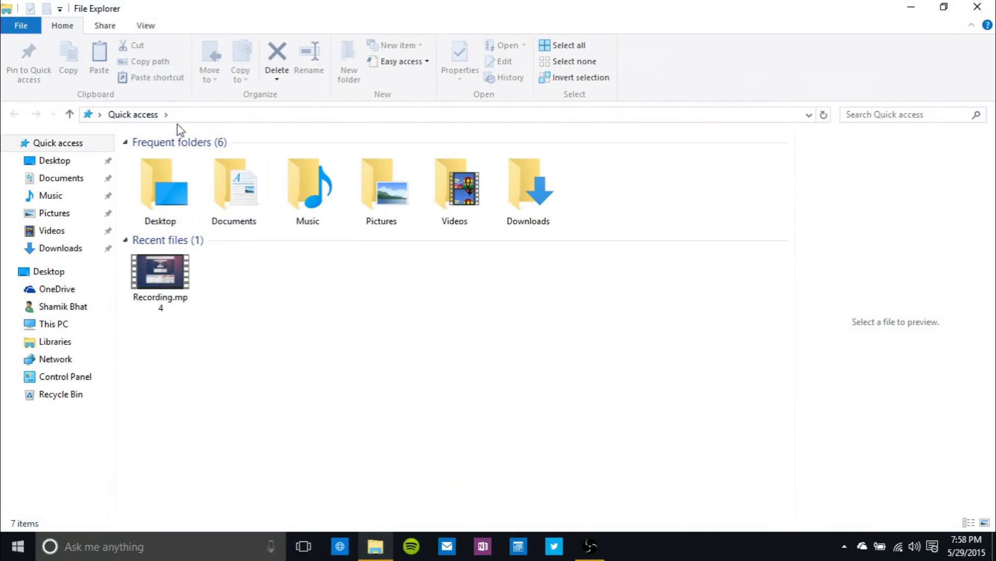
{"action": "left_click", "coordinate": [57, 143]}
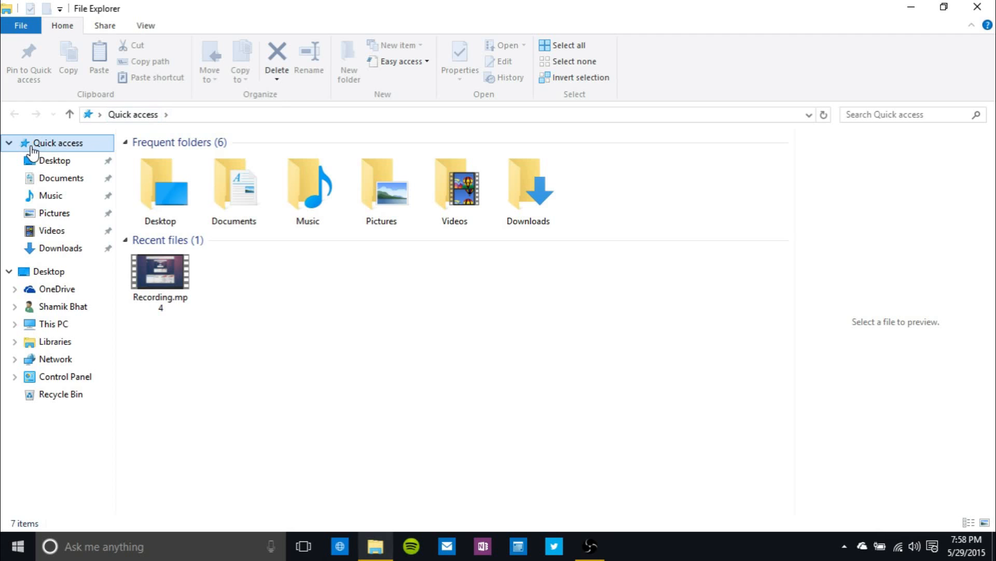
{"action": "left_click", "coordinate": [160, 187]}
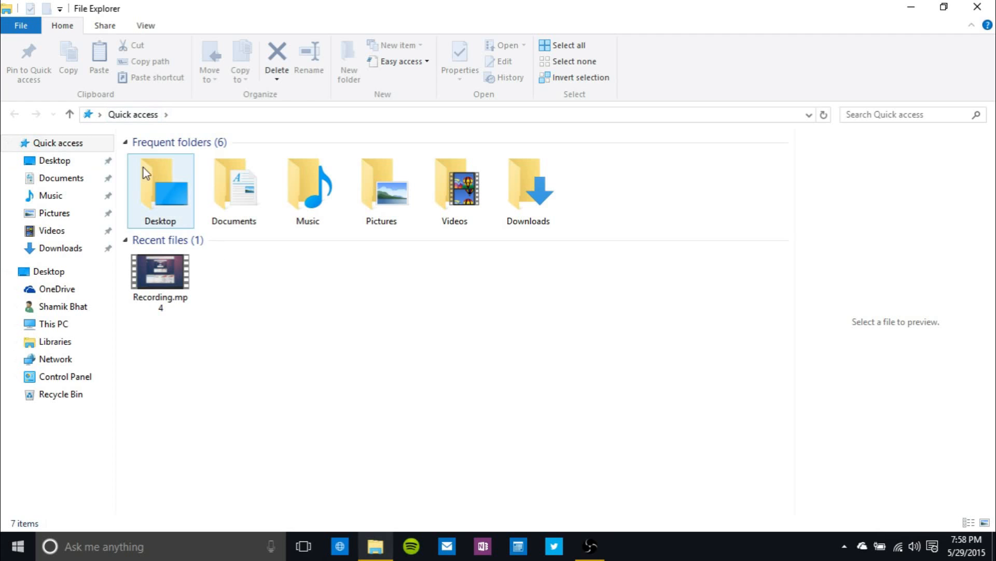
{"action": "mouse_move", "coordinate": [3, 214]}
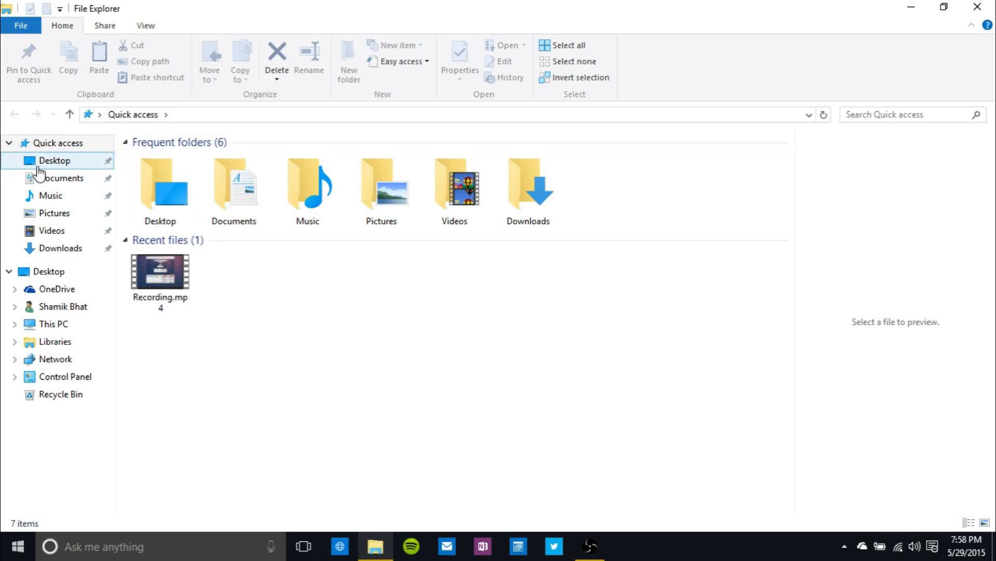
- Switch Quick access to Extra large icons and scroll through its enlarged folders
{"action": "left_click", "coordinate": [145, 25]}
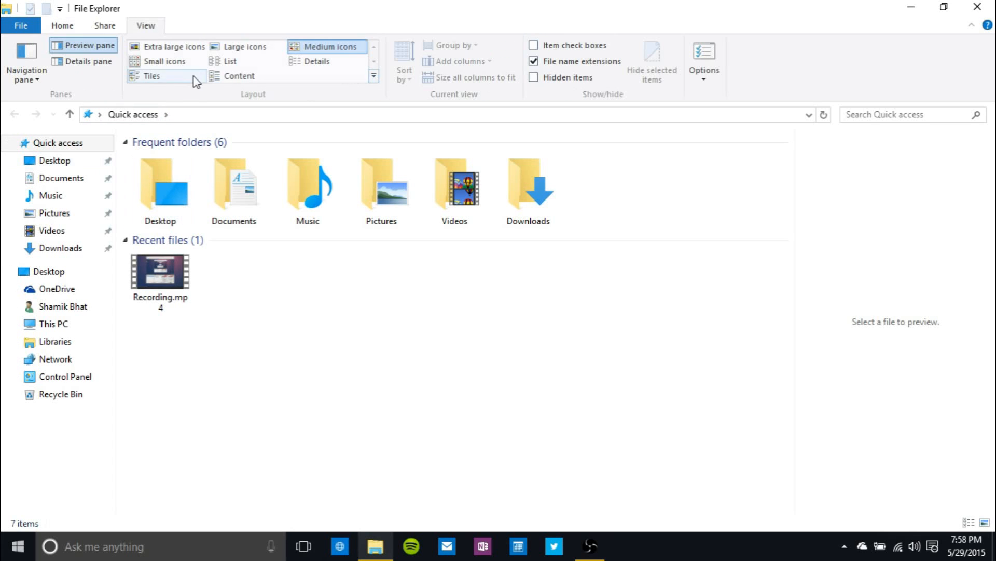
{"action": "left_click", "coordinate": [173, 46]}
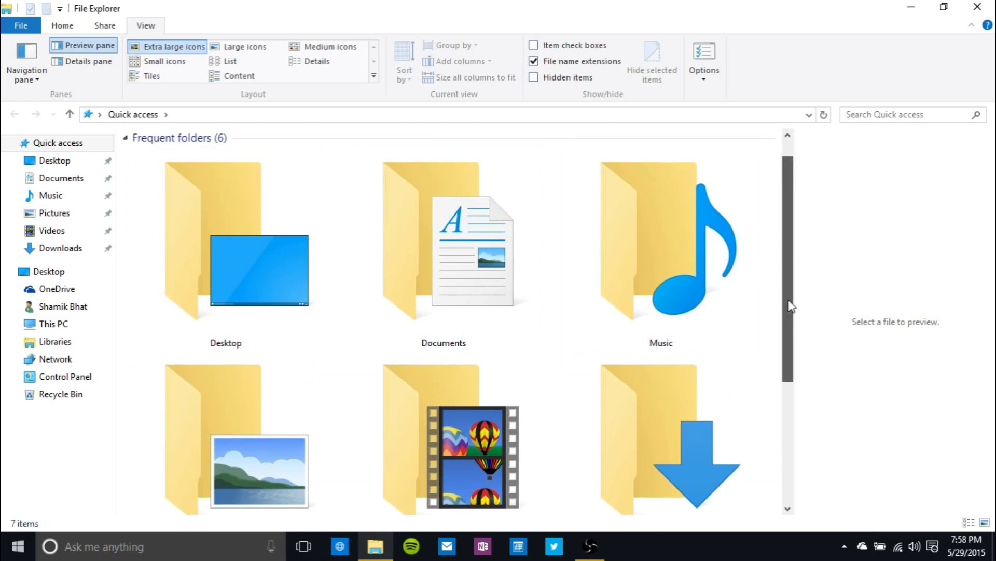
{"action": "scroll", "scroll_direction": "down", "scroll_amount": 3}
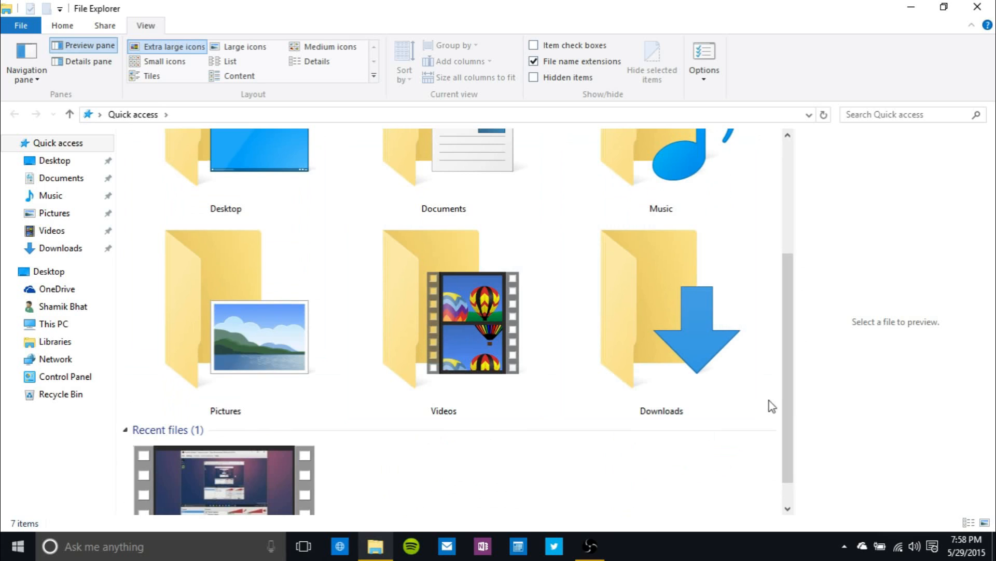
{"action": "scroll", "scroll_direction": "up", "scroll_amount": 3}
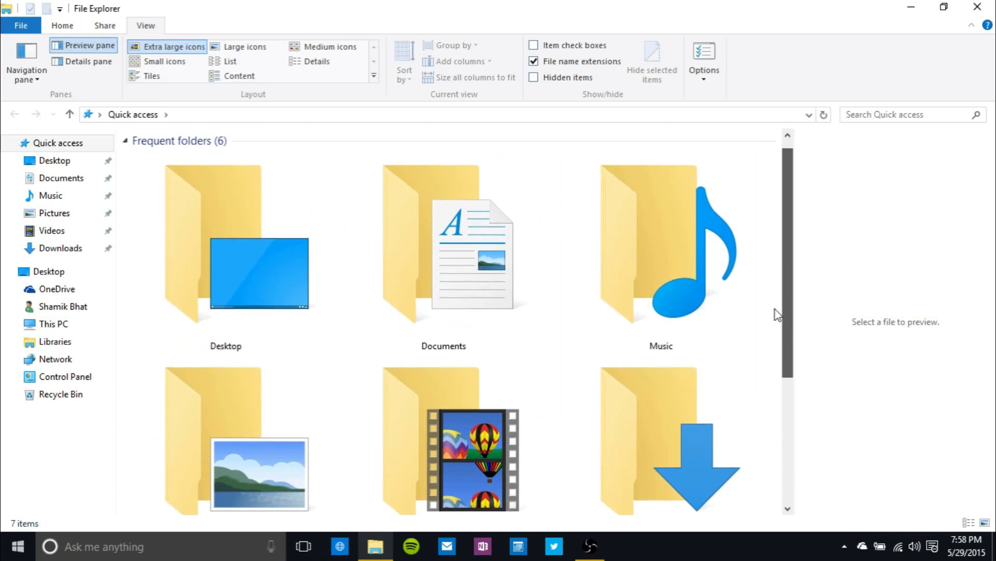
{"action": "scroll", "scroll_direction": "down", "scroll_amount": 3}
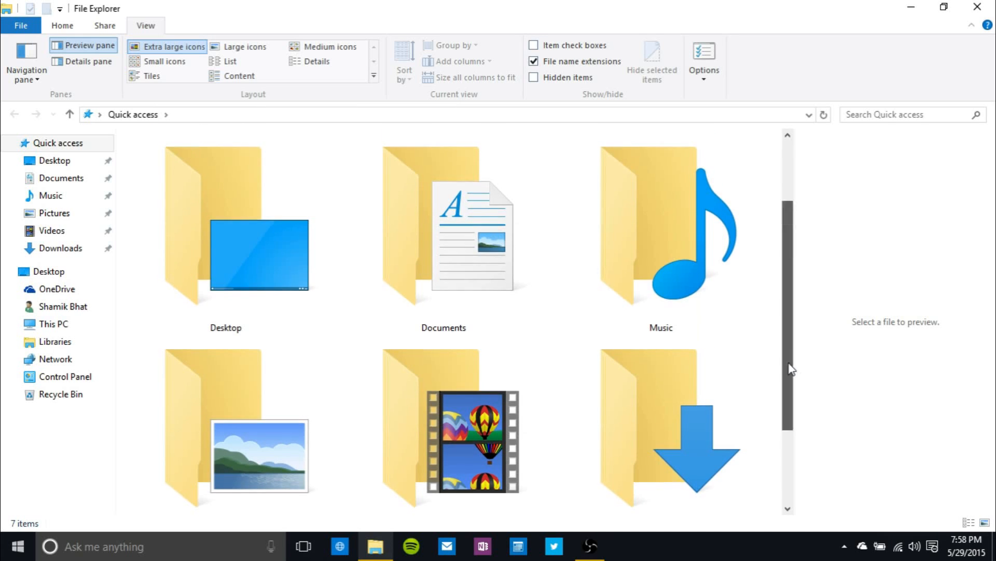
{"action": "left_click", "coordinate": [443, 248]}
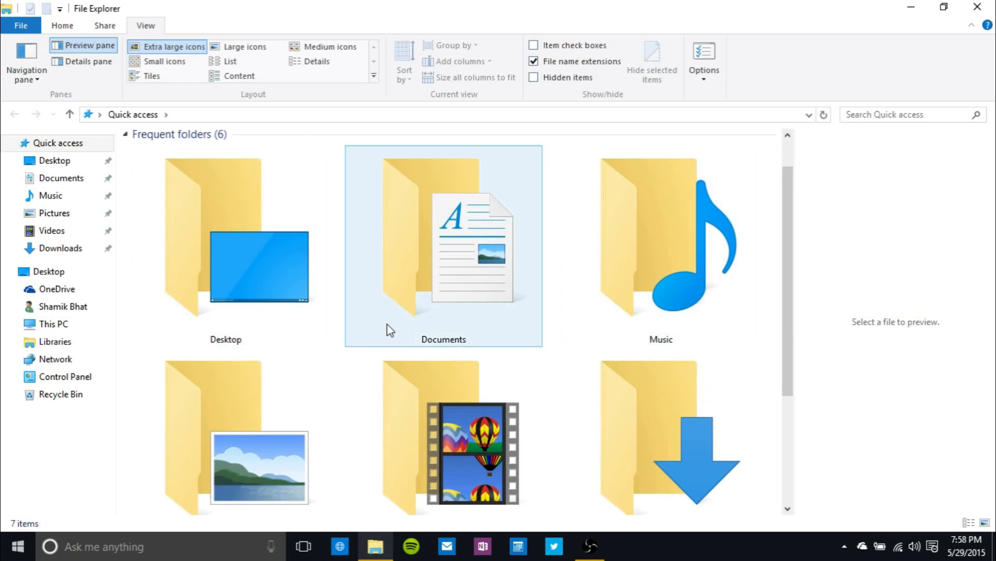
{"action": "mouse_move", "coordinate": [390, 329]}
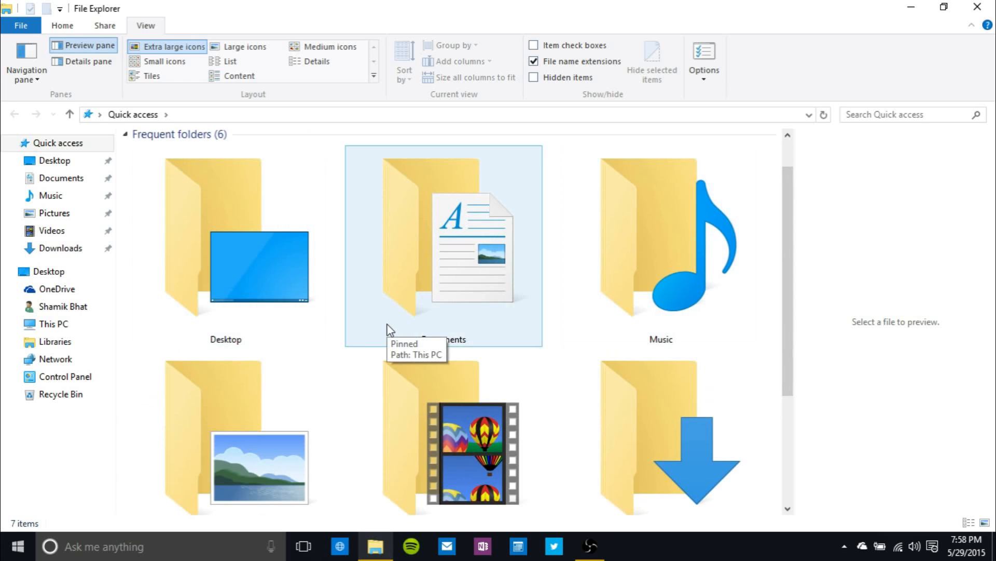
{"action": "mouse_move", "coordinate": [796, 308]}
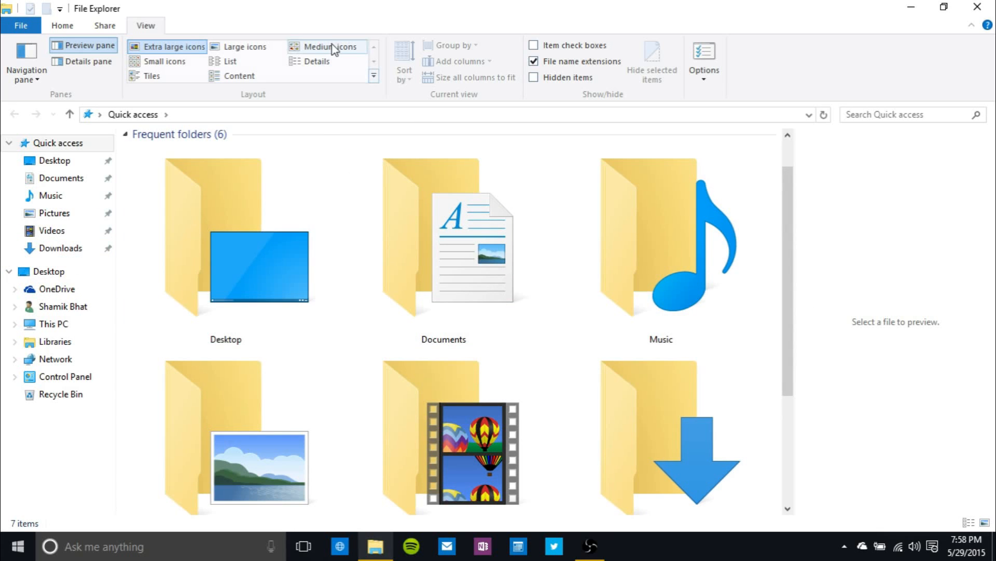
- Try Details view on Quick access, then return to Extra large icons
{"action": "left_click", "coordinate": [316, 62]}
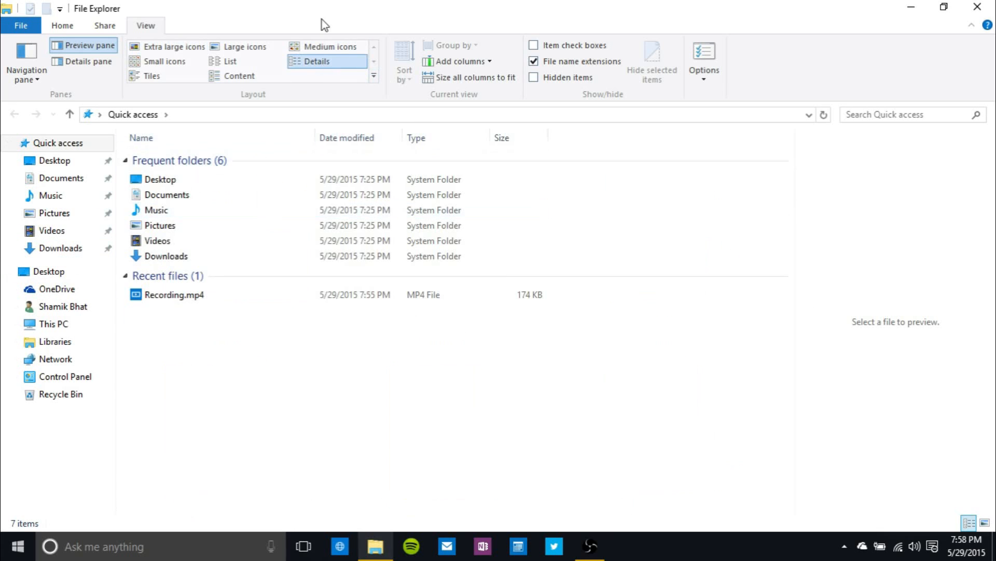
{"action": "left_click", "coordinate": [173, 47]}
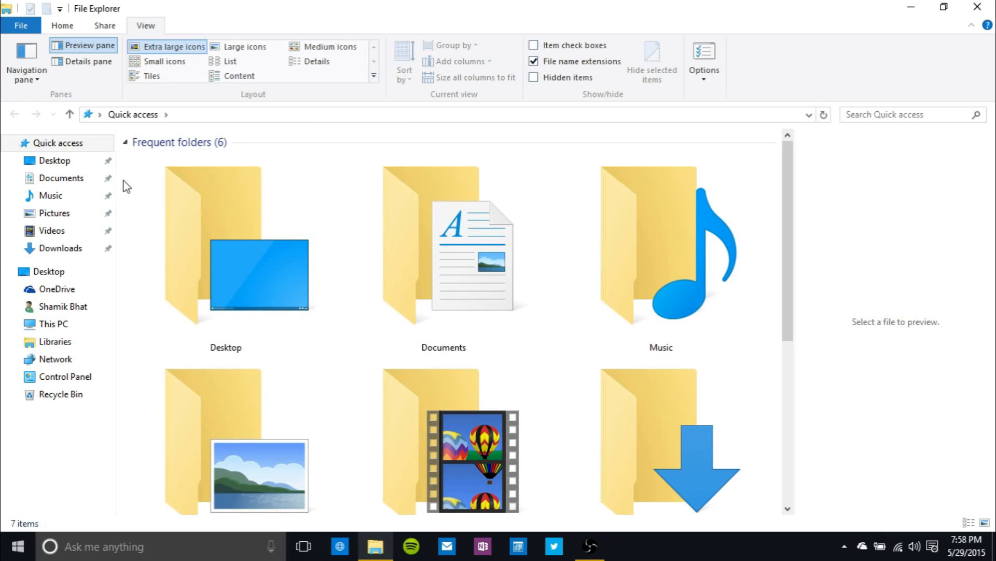
- Browse Documents, Pictures and Desktop, selecting the Network item on the desktop
{"action": "left_click", "coordinate": [61, 177]}
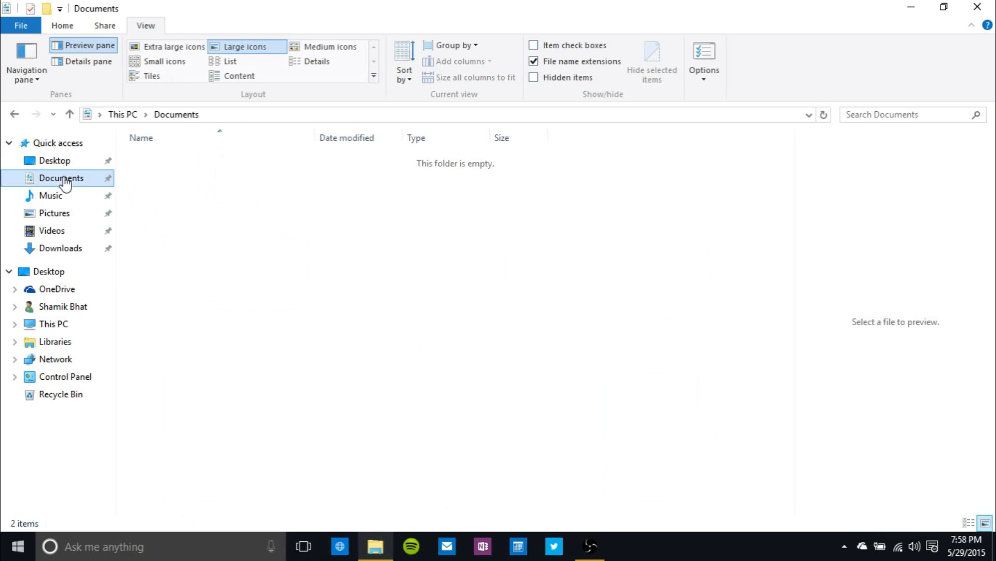
{"action": "left_click", "coordinate": [55, 212]}
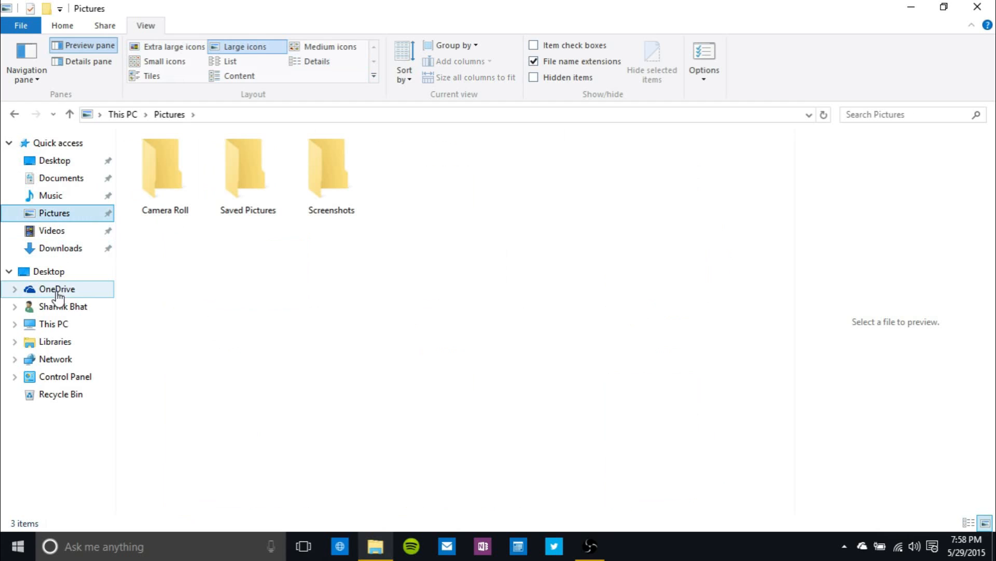
{"action": "left_click", "coordinate": [48, 271]}
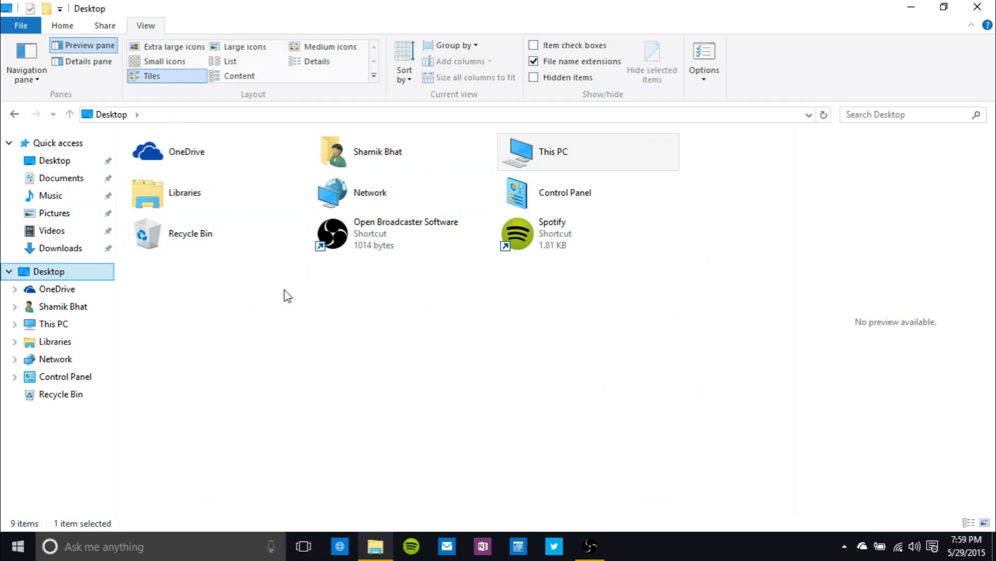
{"action": "left_click", "coordinate": [188, 233]}
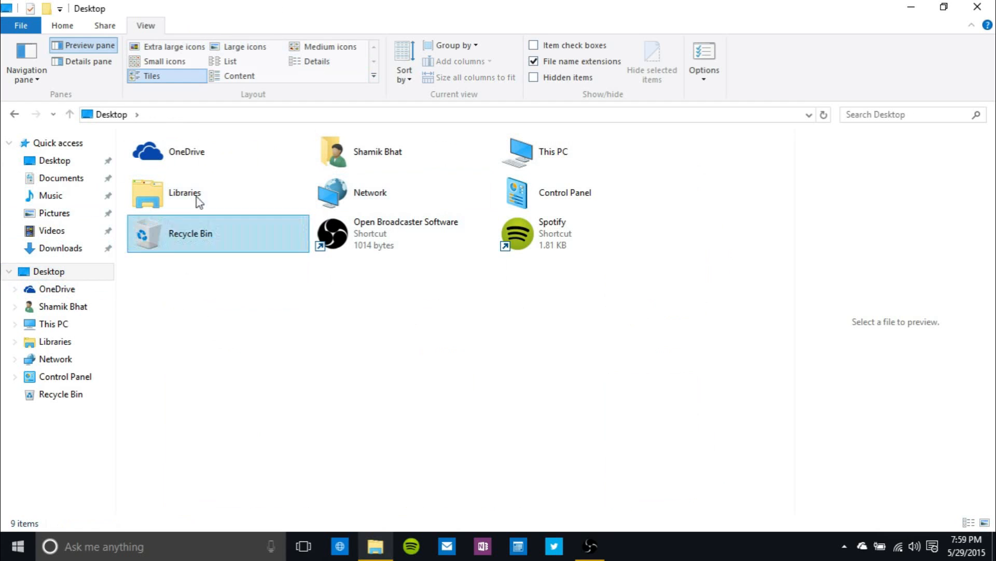
{"action": "left_click", "coordinate": [370, 192]}
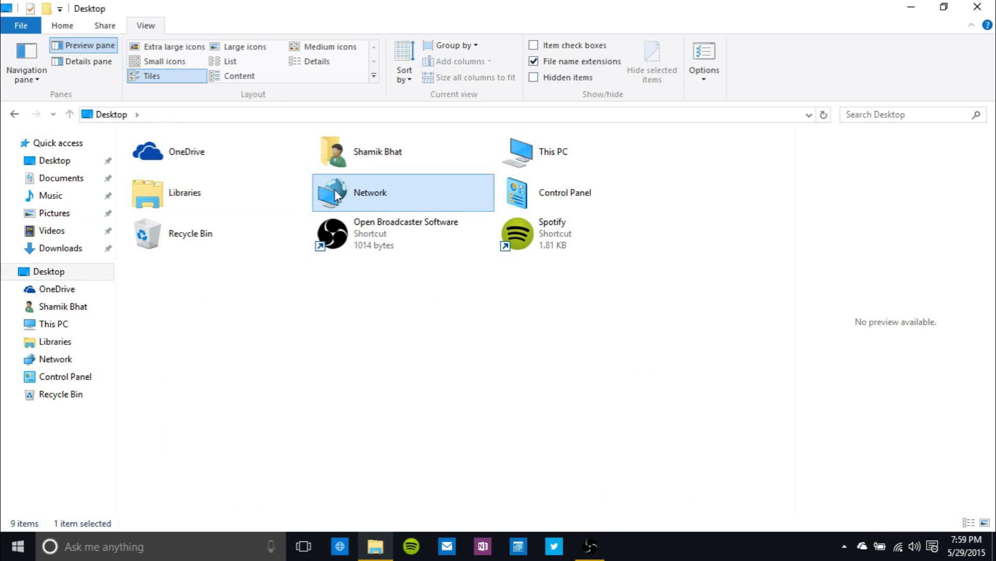
{"action": "mouse_move", "coordinate": [573, 211]}
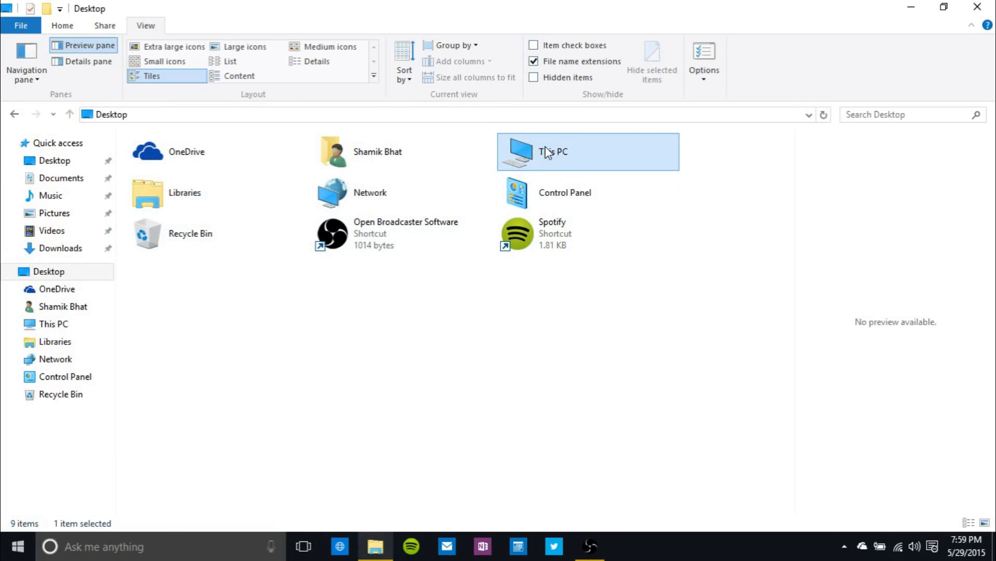
{"action": "mouse_move", "coordinate": [542, 158]}
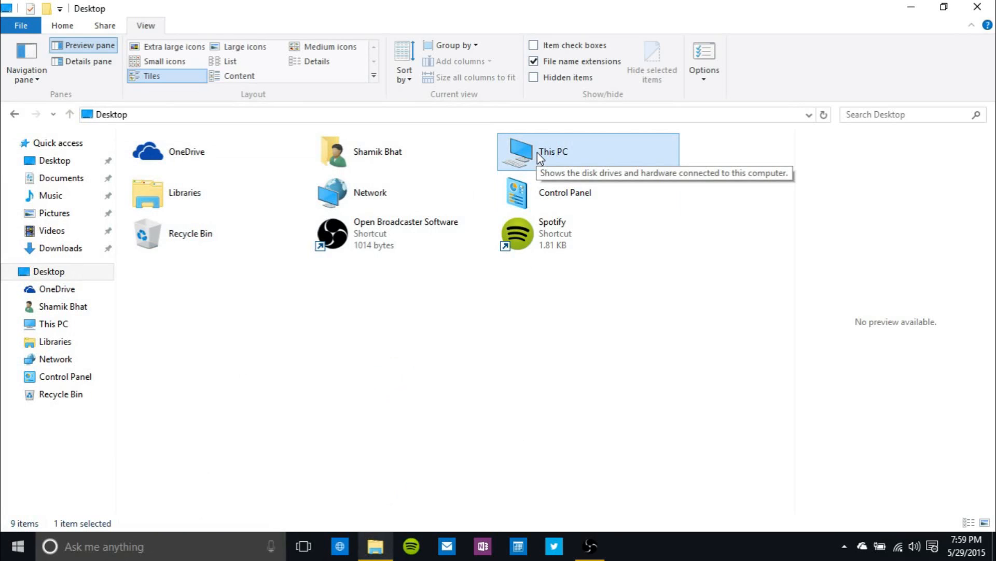
{"action": "mouse_move", "coordinate": [32, 311]}
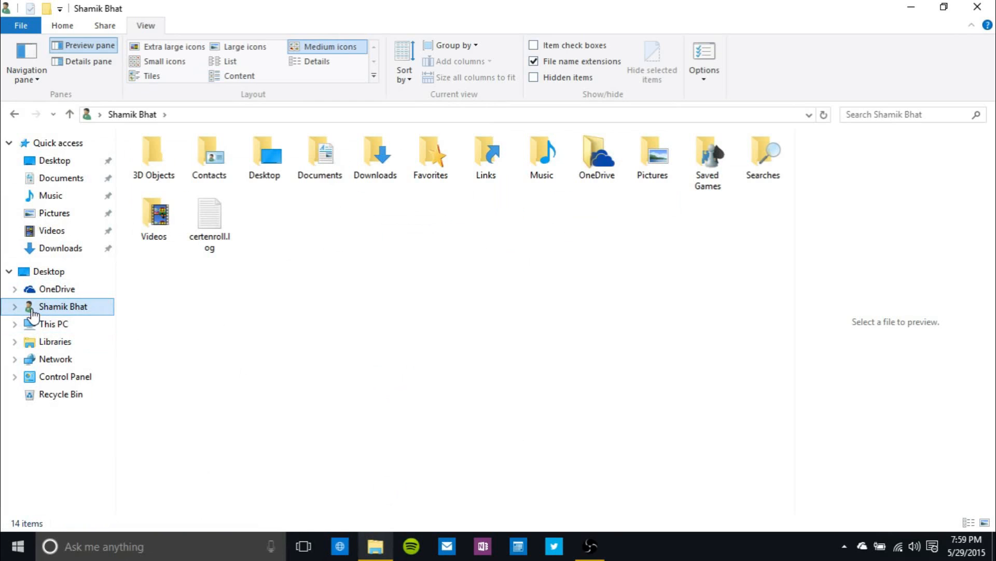
- Show This PC's drives as extra large icons, pick Windows 10 (C:), then move to Control Panel
{"action": "left_click", "coordinate": [55, 324]}
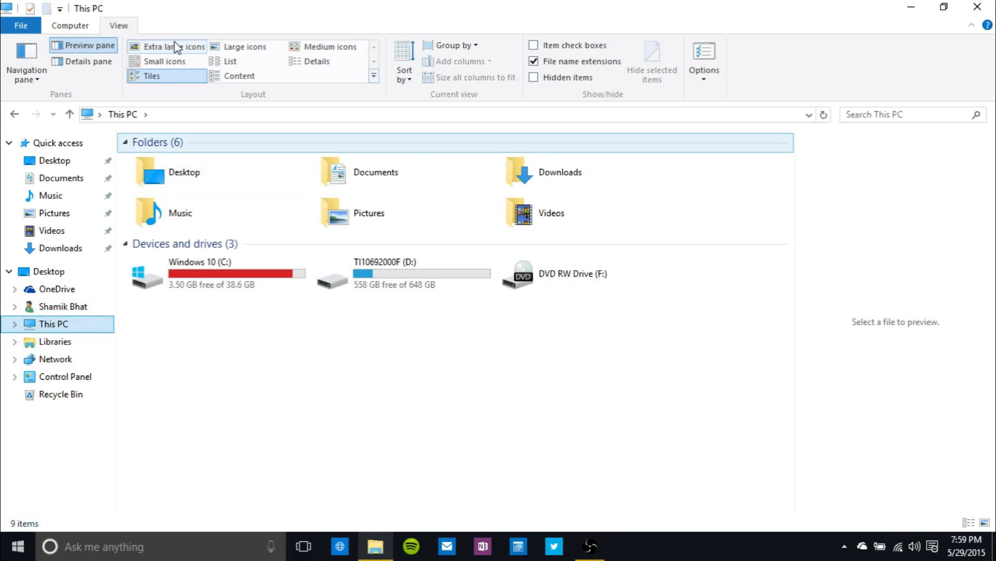
{"action": "left_click", "coordinate": [171, 46]}
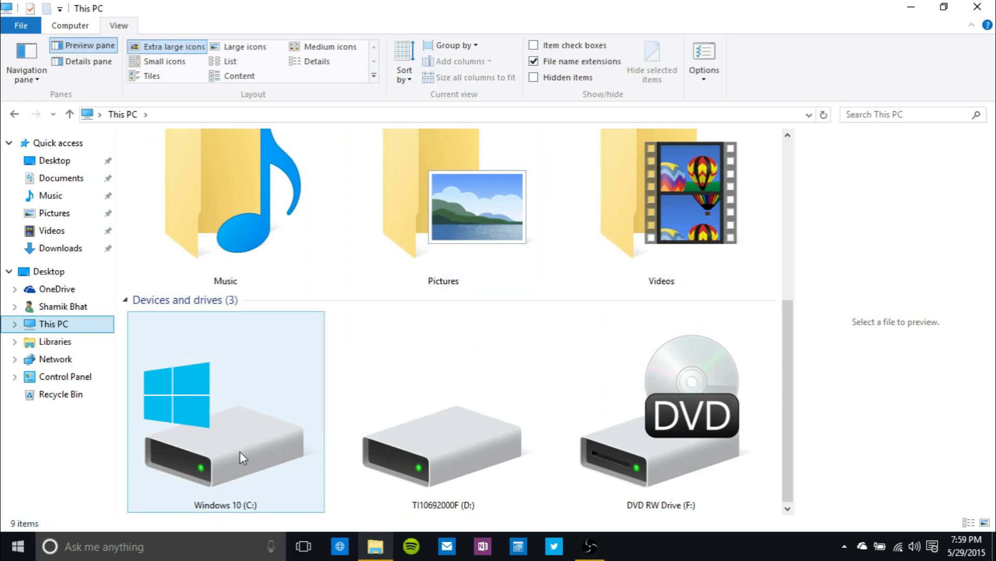
{"action": "left_click", "coordinate": [660, 413]}
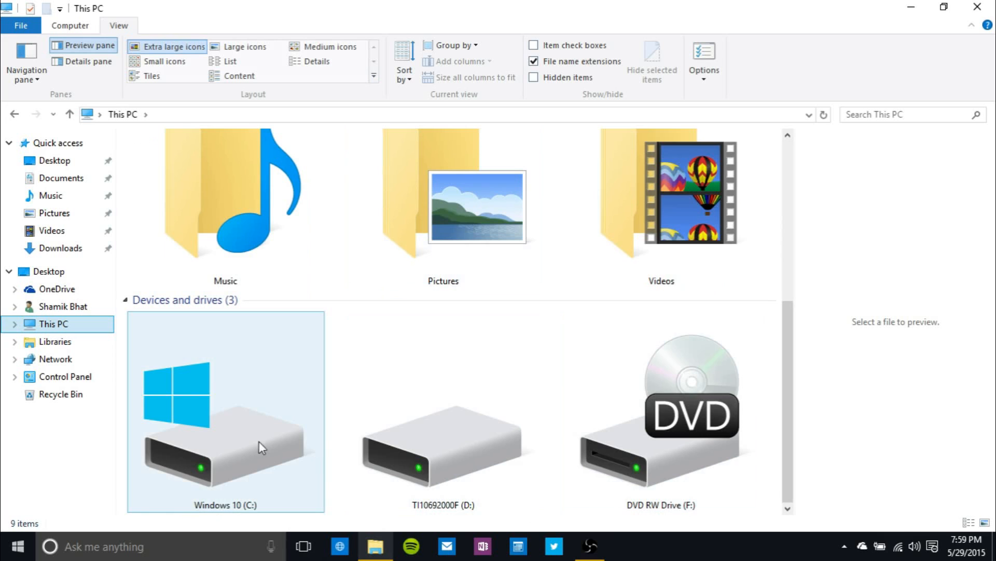
{"action": "mouse_move", "coordinate": [299, 338]}
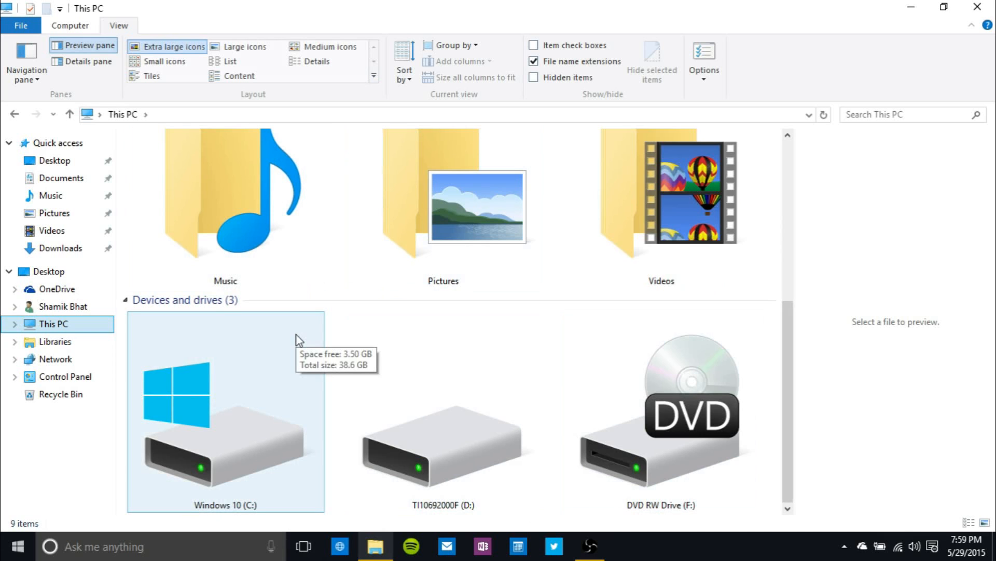
{"action": "left_click", "coordinate": [56, 358]}
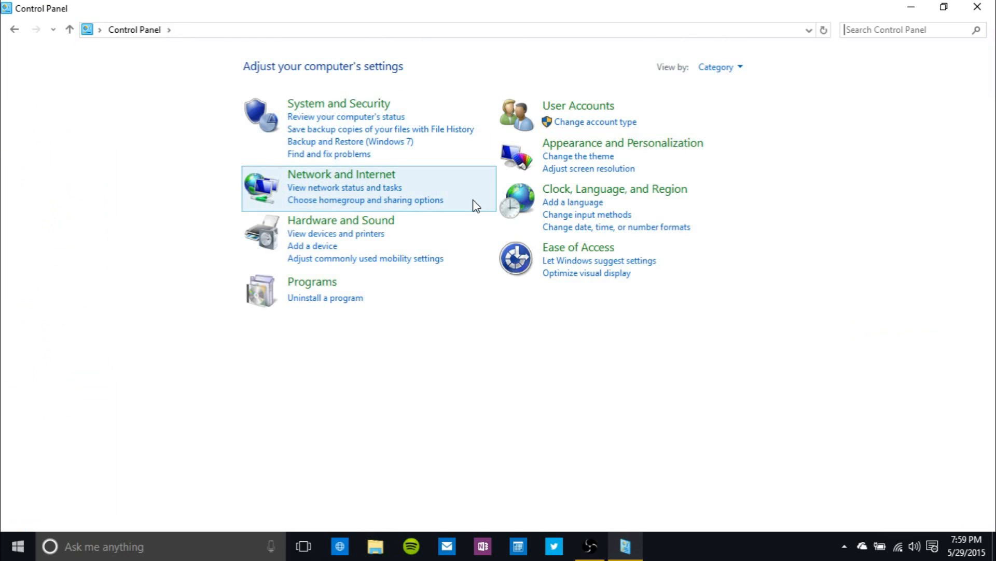
{"action": "mouse_move", "coordinate": [262, 189]}
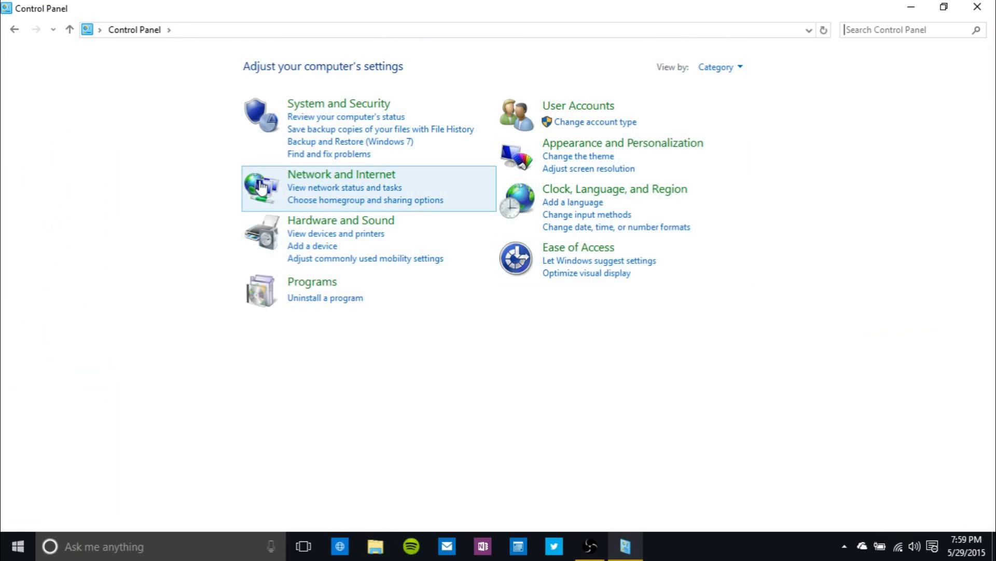
{"action": "mouse_move", "coordinate": [626, 547]}
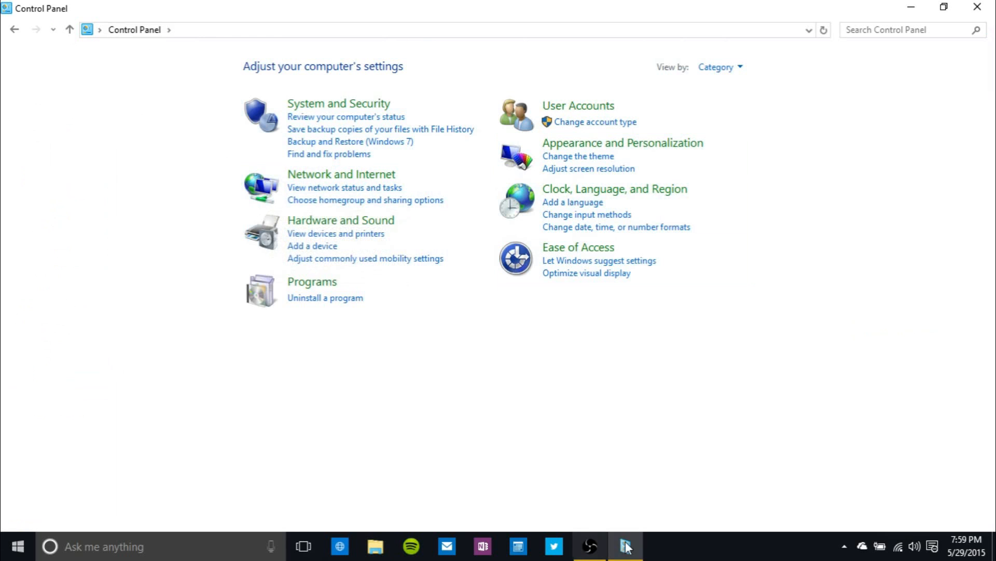
- Minimize Control Panel from the taskbar so the empty Network folder shows again
{"action": "left_click", "coordinate": [375, 545]}
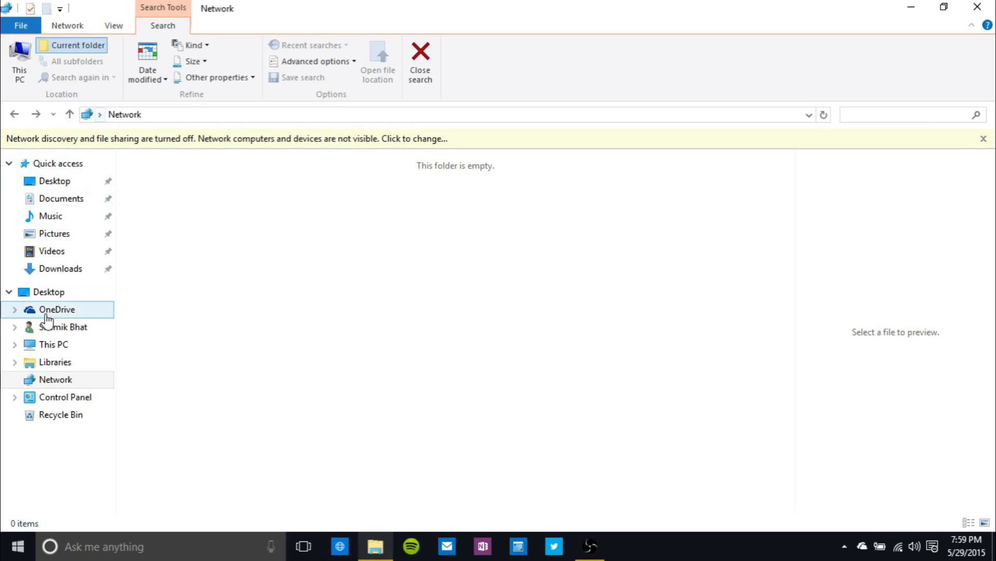
{"action": "mouse_move", "coordinate": [355, 441]}
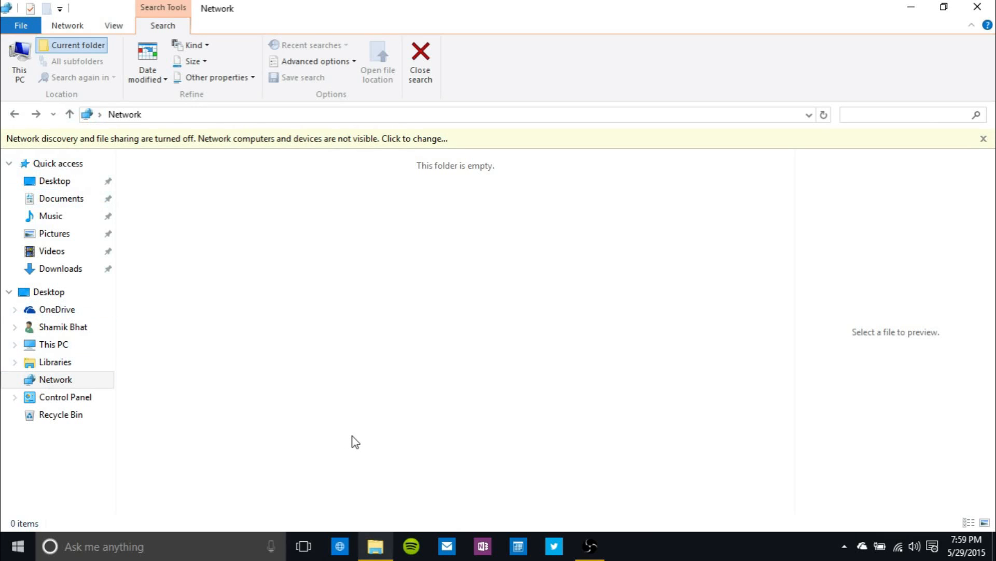
- Visit the empty Recycle Bin and Desktop, then return to Quick access's six frequent folders
{"action": "left_click", "coordinate": [910, 114]}
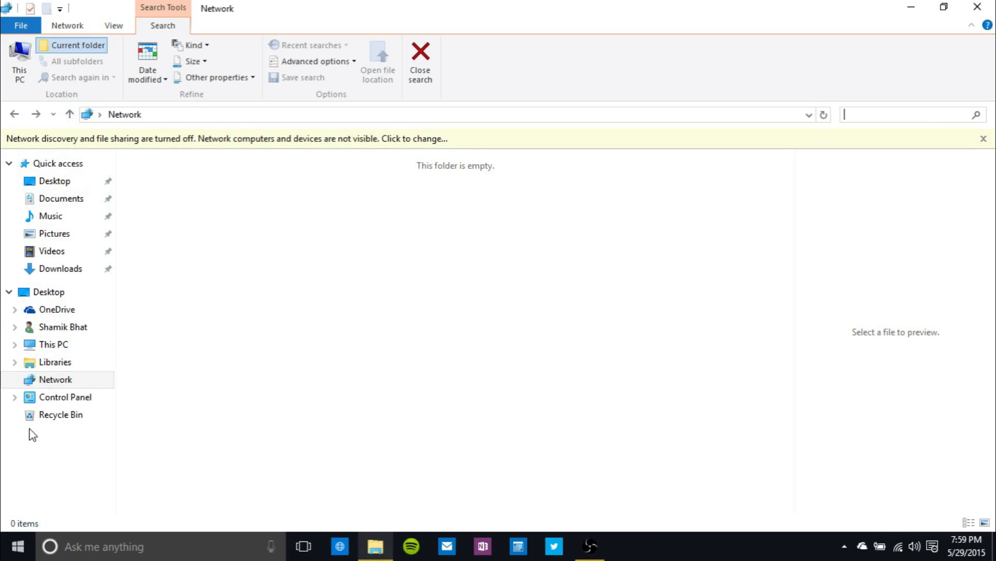
{"action": "left_click", "coordinate": [60, 415]}
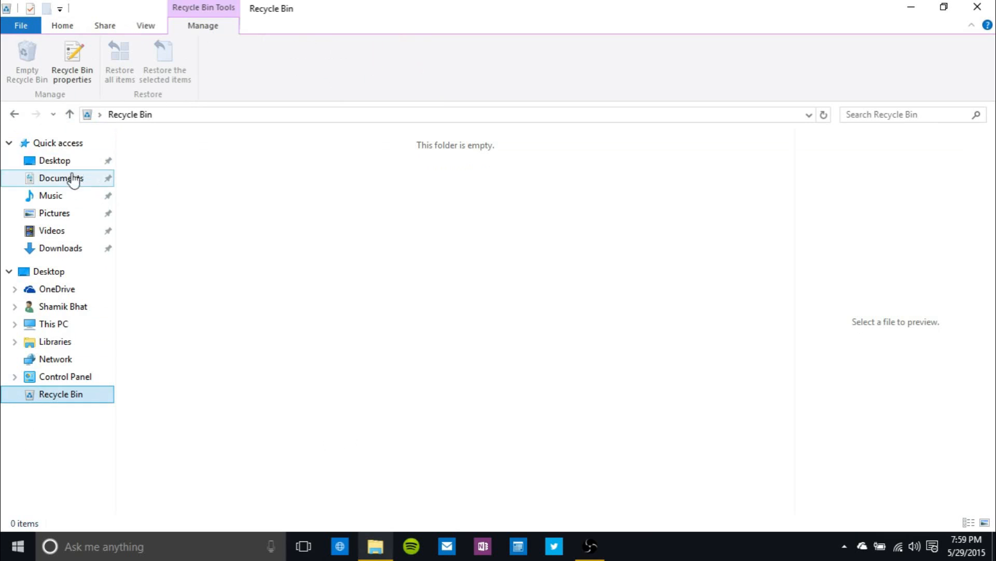
{"action": "left_click", "coordinate": [54, 160]}
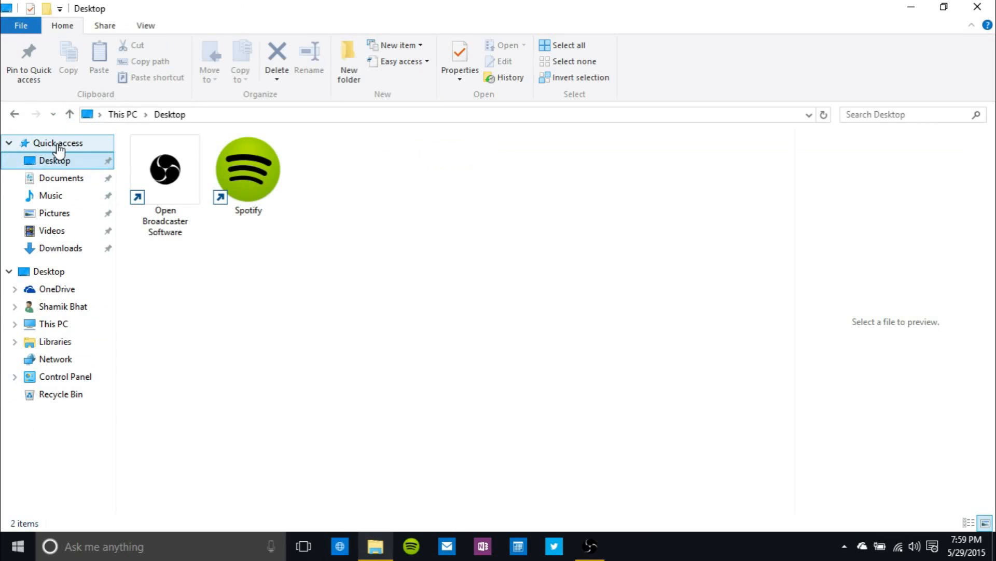
{"action": "left_click", "coordinate": [57, 143]}
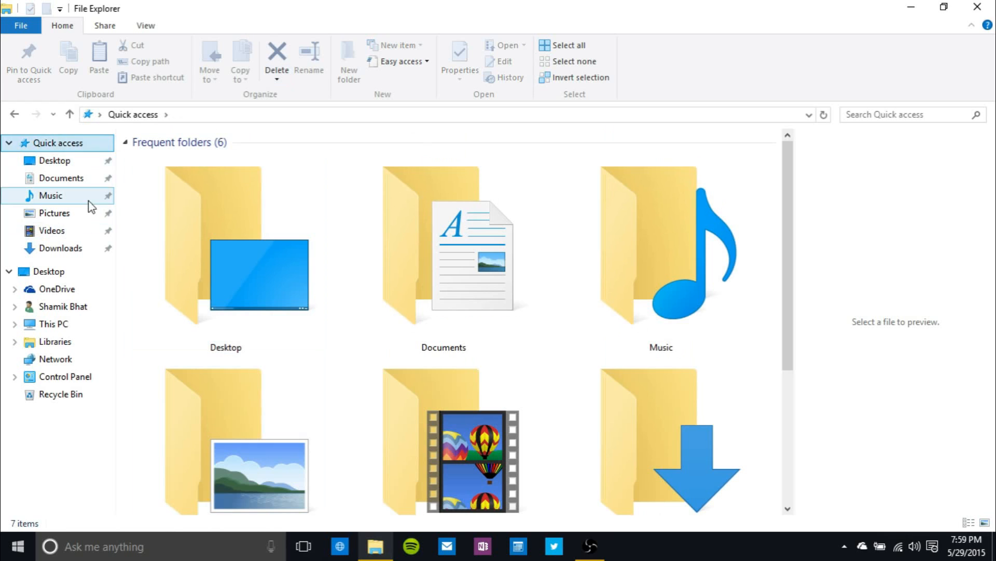
- Show OneDrive's six synced folders in Details view, glancing at the Share and Home ribbons
{"action": "left_click", "coordinate": [56, 288]}
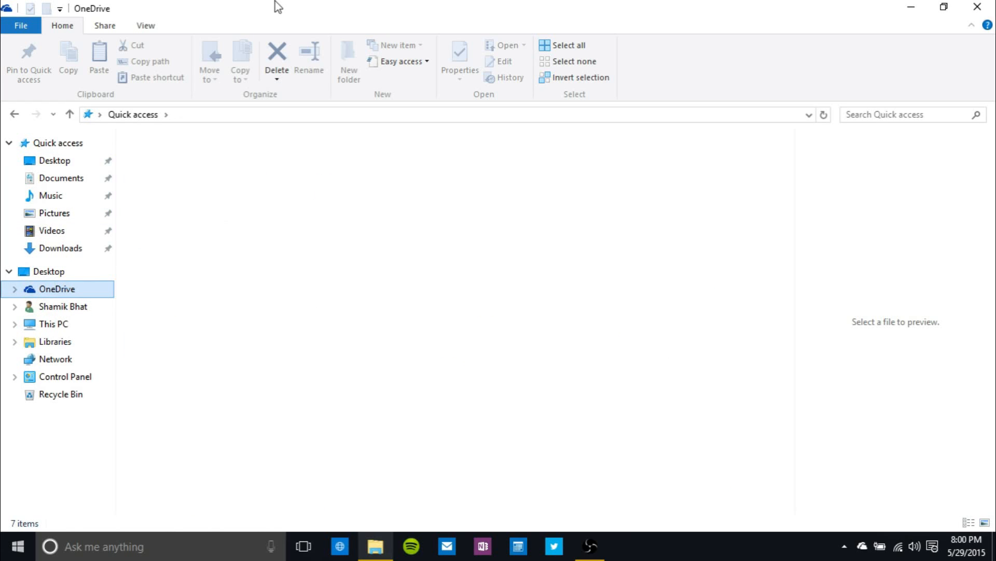
{"action": "mouse_move", "coordinate": [261, 83]}
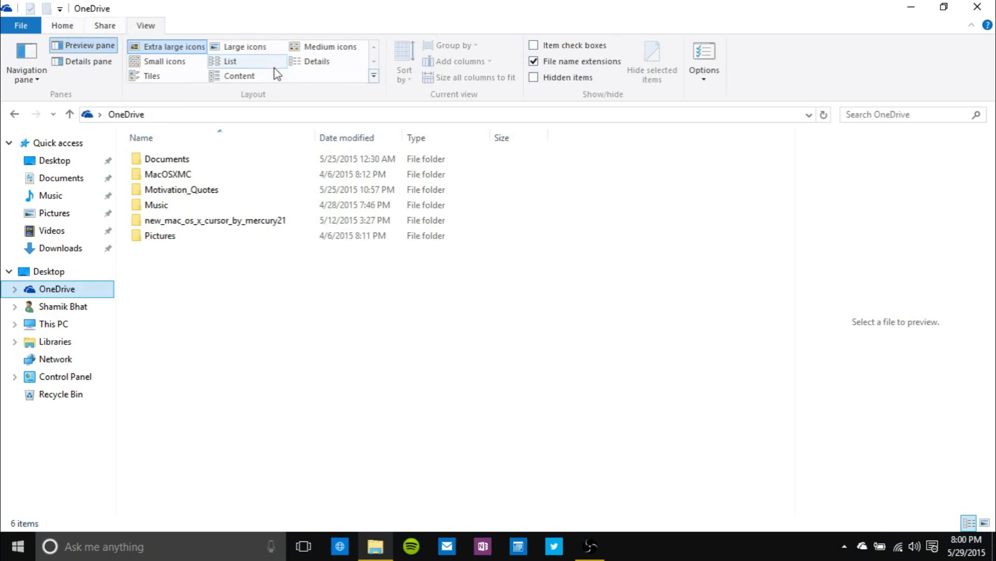
{"action": "left_click", "coordinate": [313, 62]}
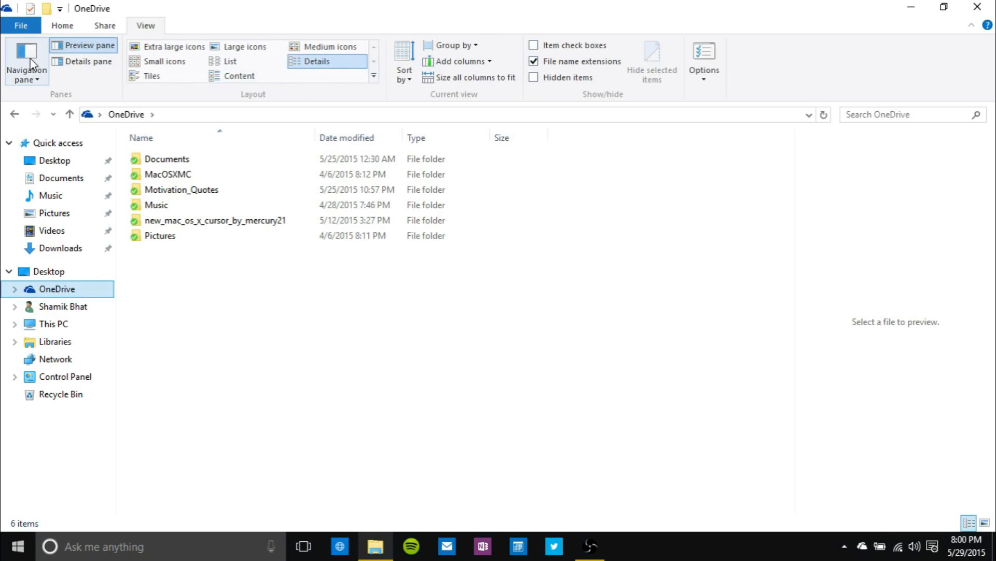
{"action": "left_click", "coordinate": [104, 25]}
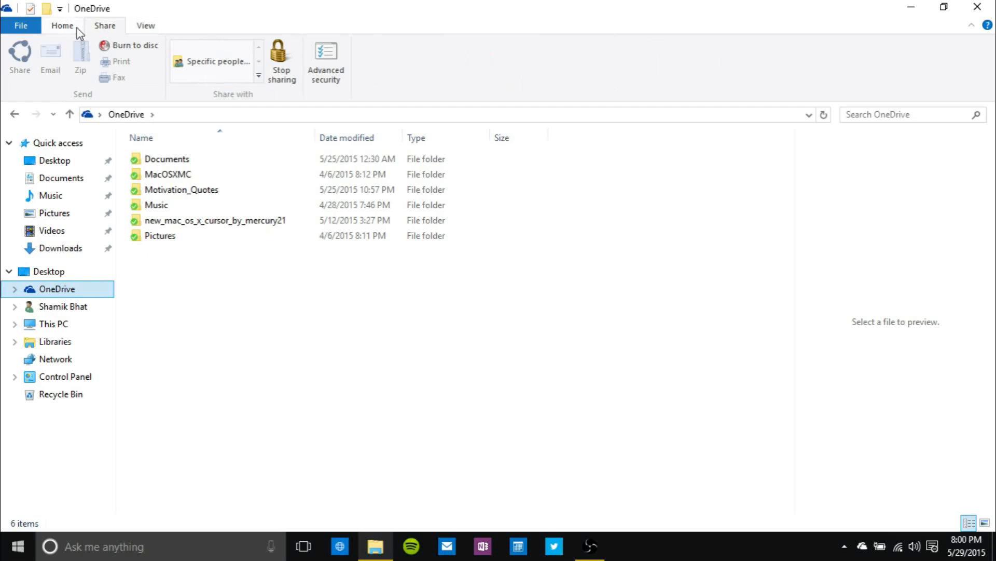
{"action": "left_click", "coordinate": [61, 25]}
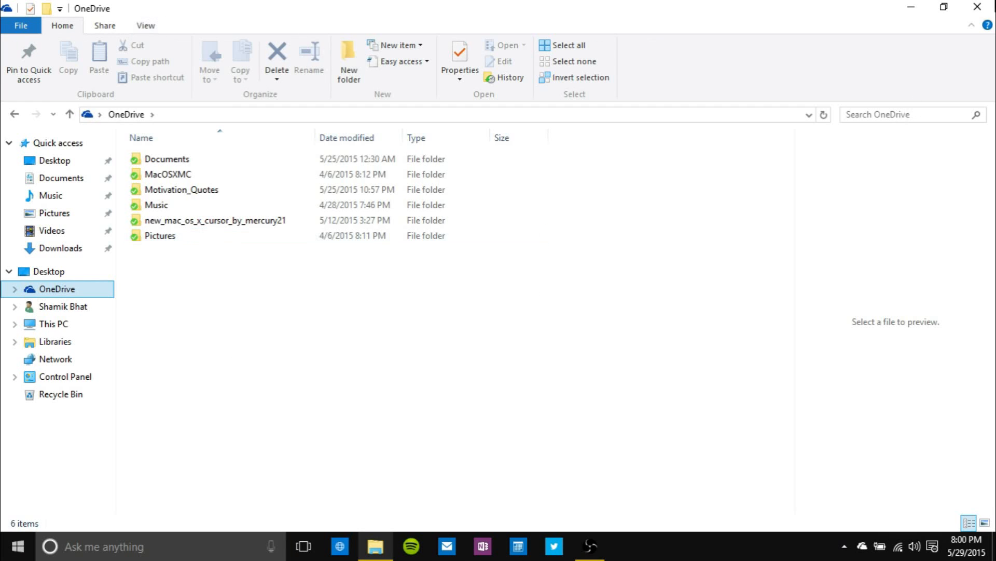
{"action": "mouse_move", "coordinate": [912, 6]}
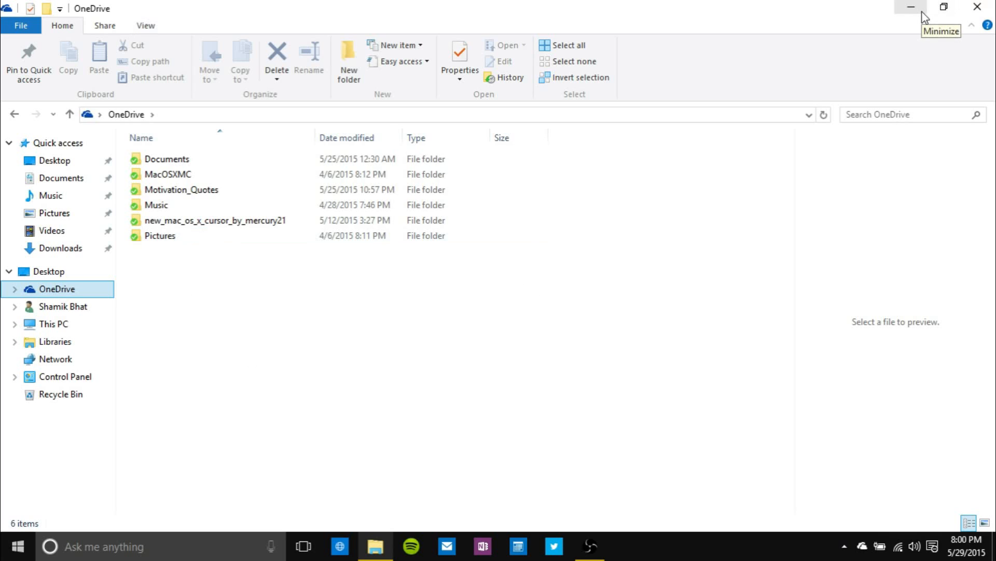
{"action": "mouse_move", "coordinate": [944, 147]}
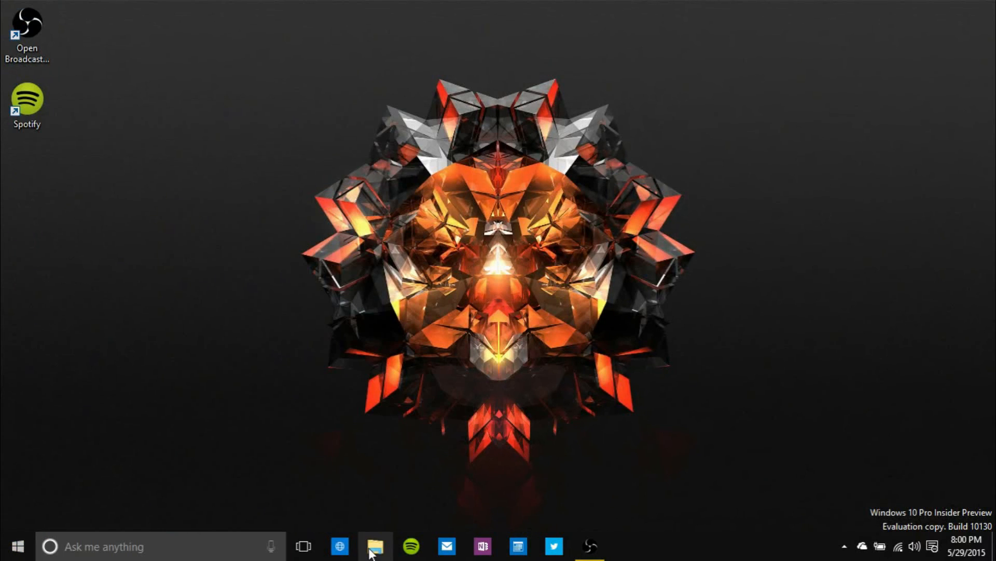
- Restore File Explorer from the taskbar onto Quick access, then reach for Start
{"action": "left_click", "coordinate": [374, 546]}
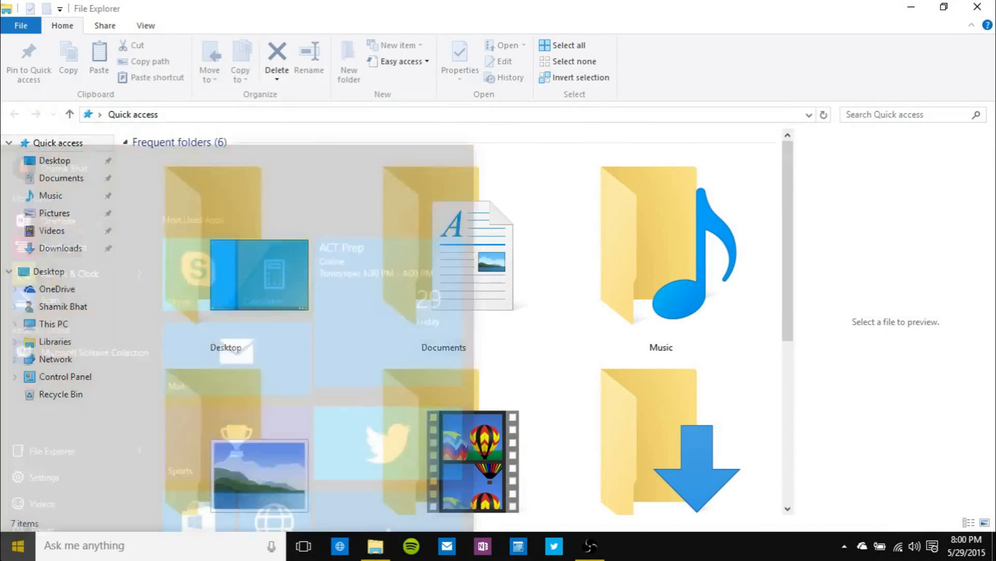
{"action": "left_click", "coordinate": [17, 545]}
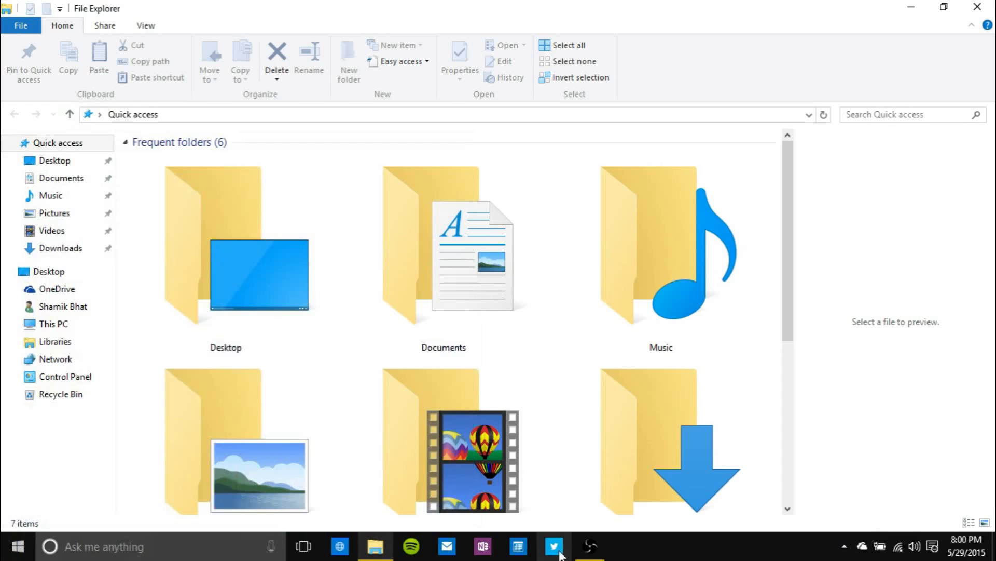
{"action": "mouse_move", "coordinate": [887, 557]}
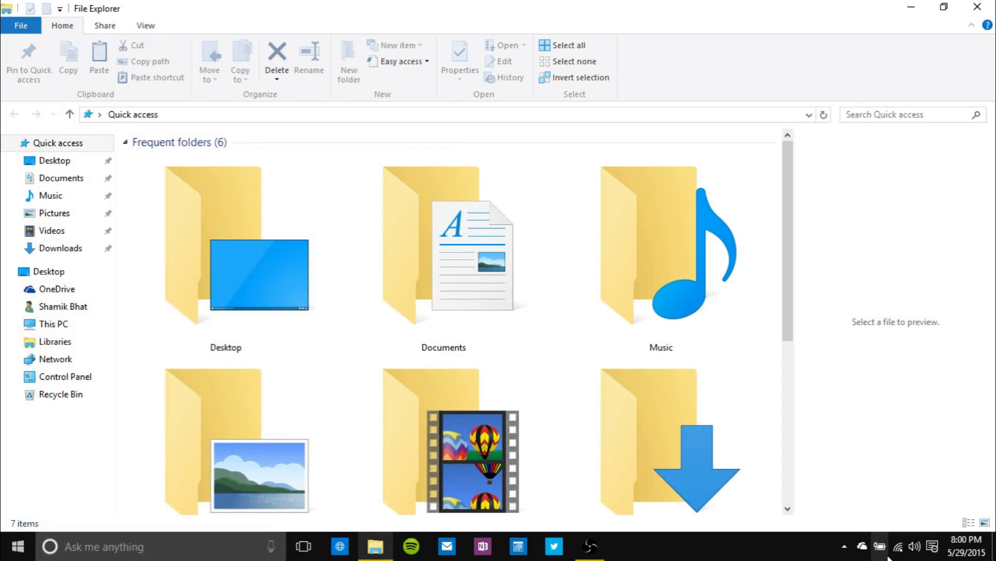
{"action": "mouse_move", "coordinate": [893, 548]}
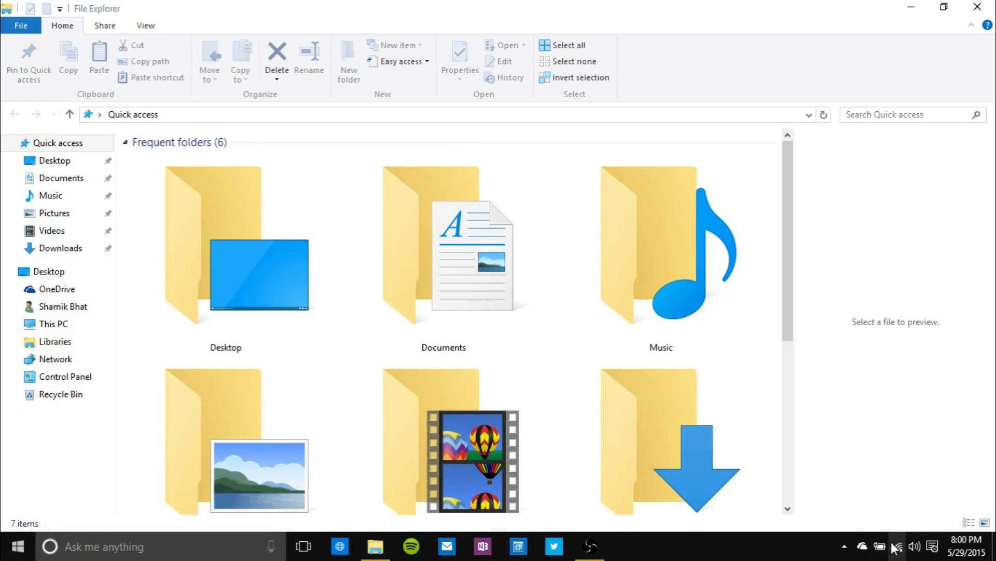
{"action": "left_click", "coordinate": [879, 546]}
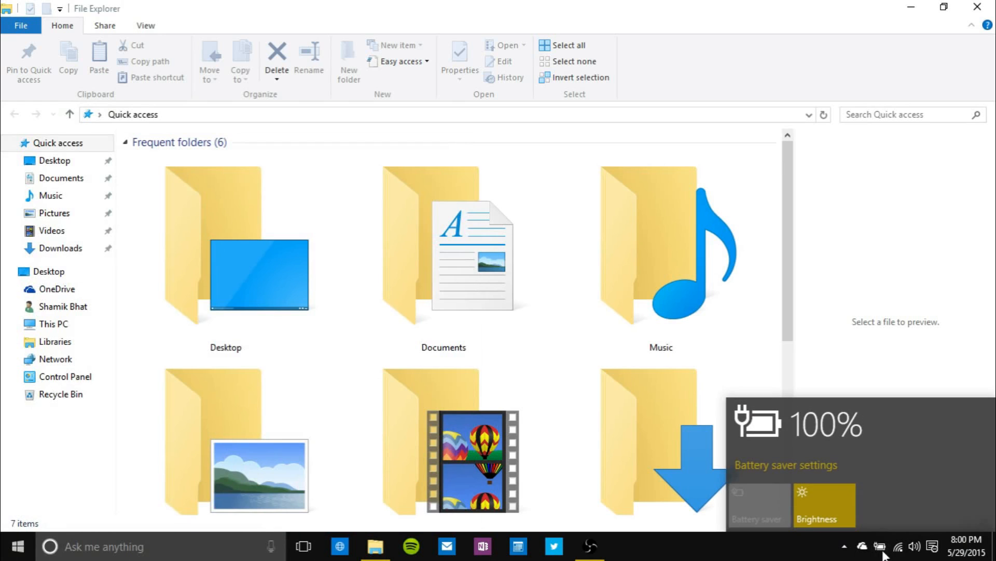
{"action": "mouse_move", "coordinate": [913, 506]}
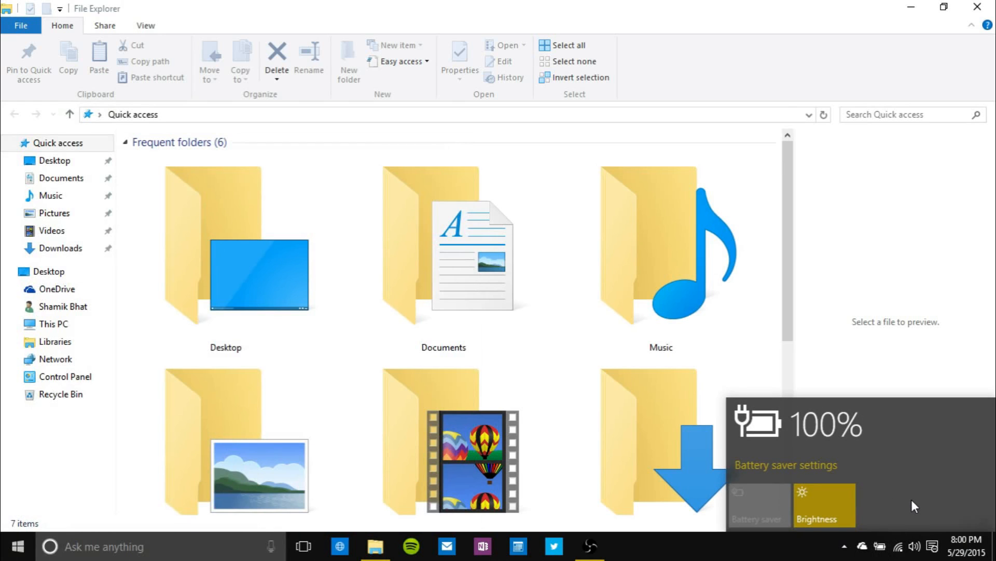
{"action": "mouse_move", "coordinate": [824, 440]}
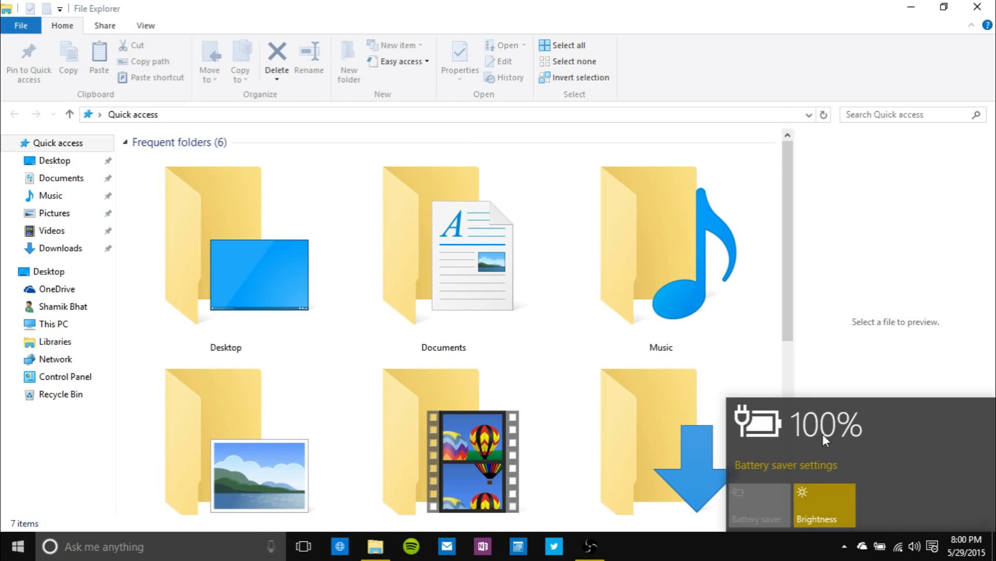
{"action": "mouse_move", "coordinate": [823, 449]}
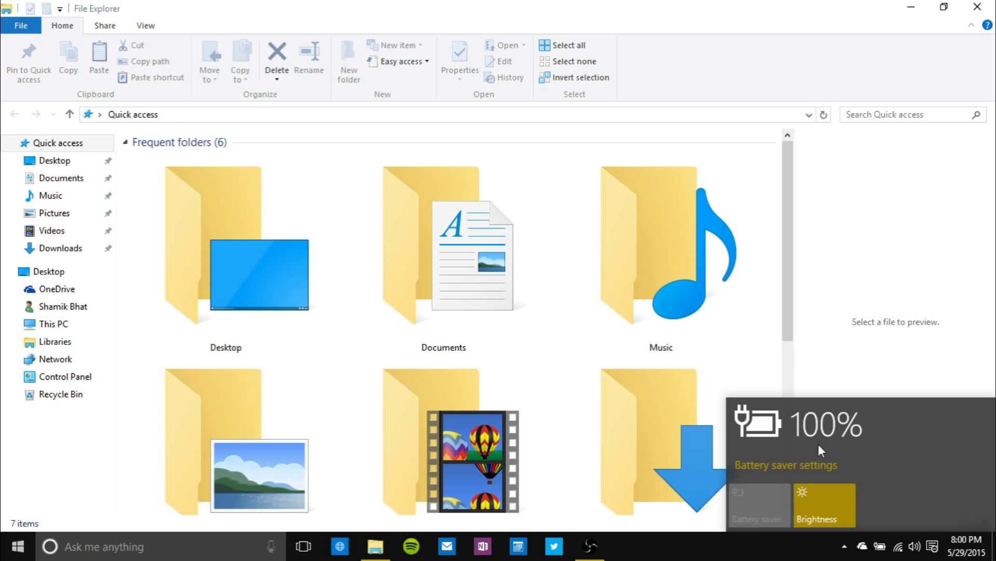
{"action": "mouse_move", "coordinate": [816, 427]}
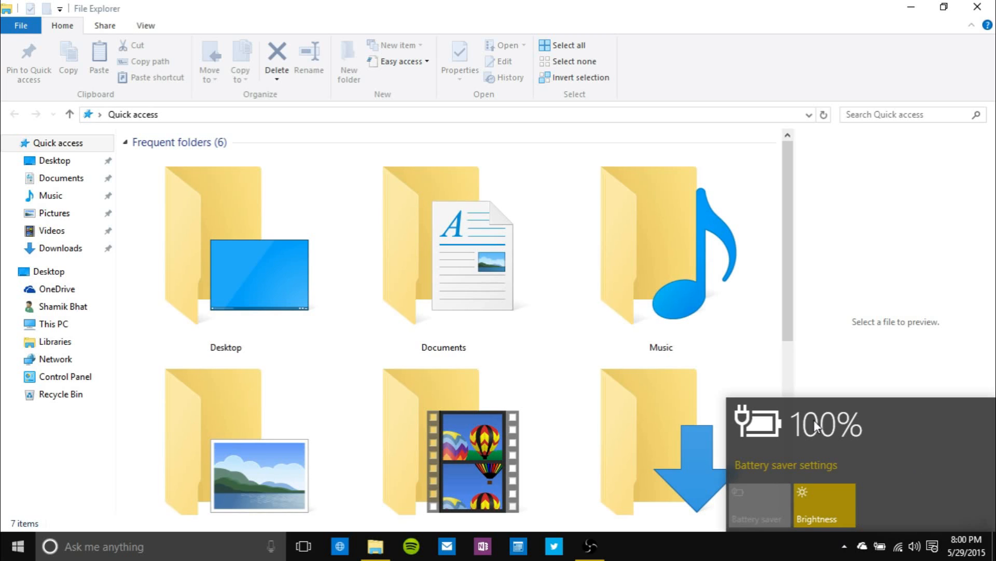
{"action": "mouse_move", "coordinate": [820, 556]}
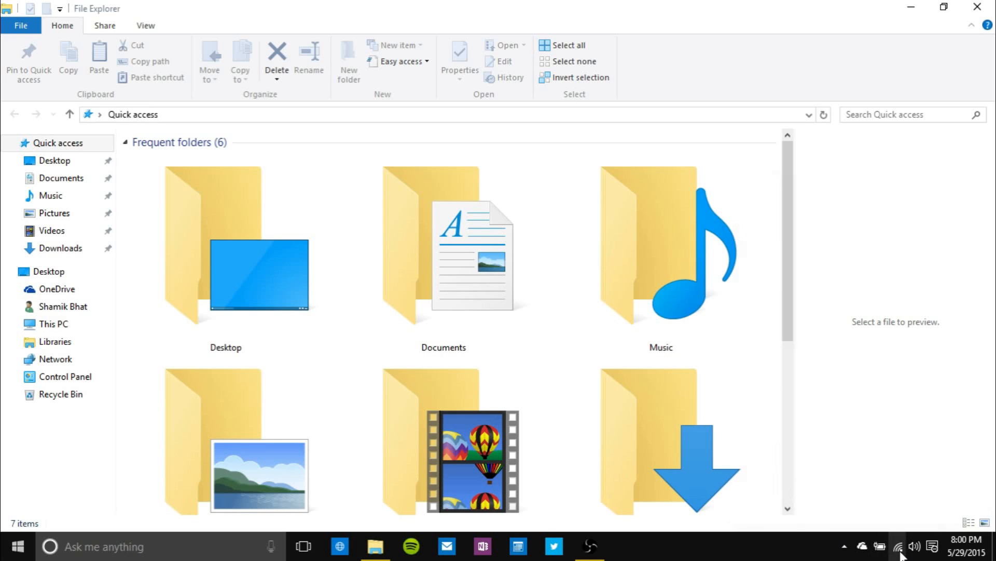
{"action": "left_click", "coordinate": [900, 545]}
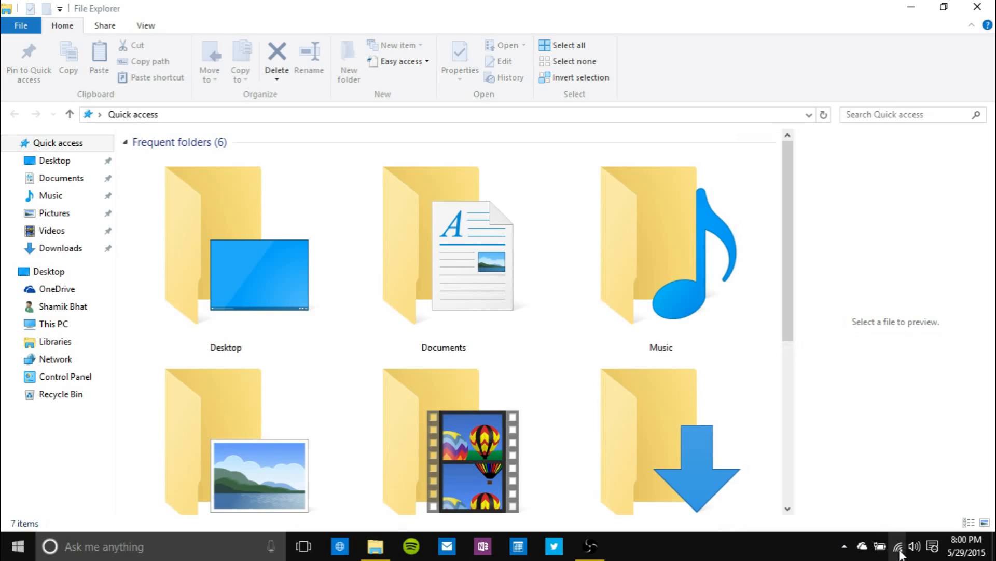
{"action": "mouse_move", "coordinate": [934, 554]}
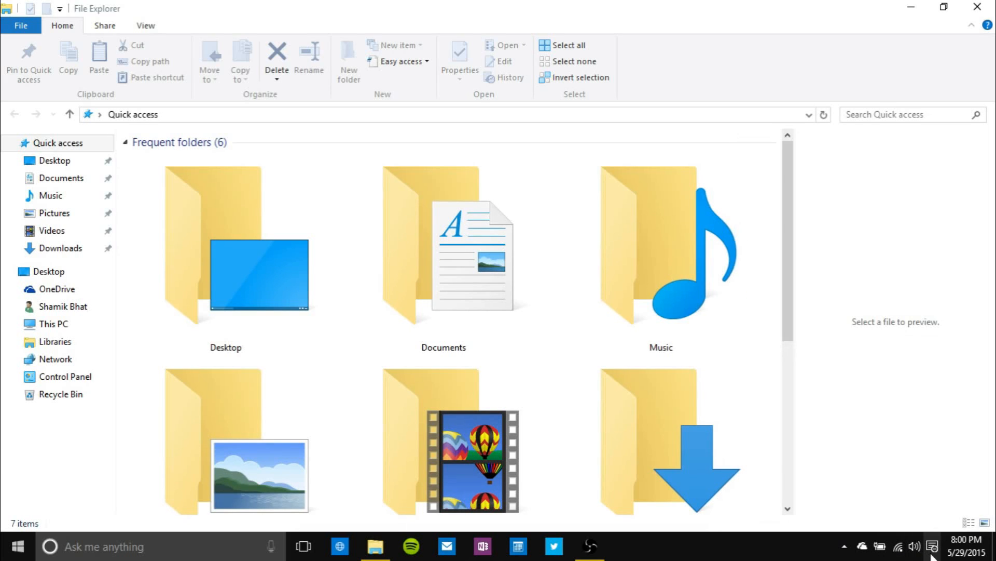
{"action": "mouse_move", "coordinate": [933, 545]}
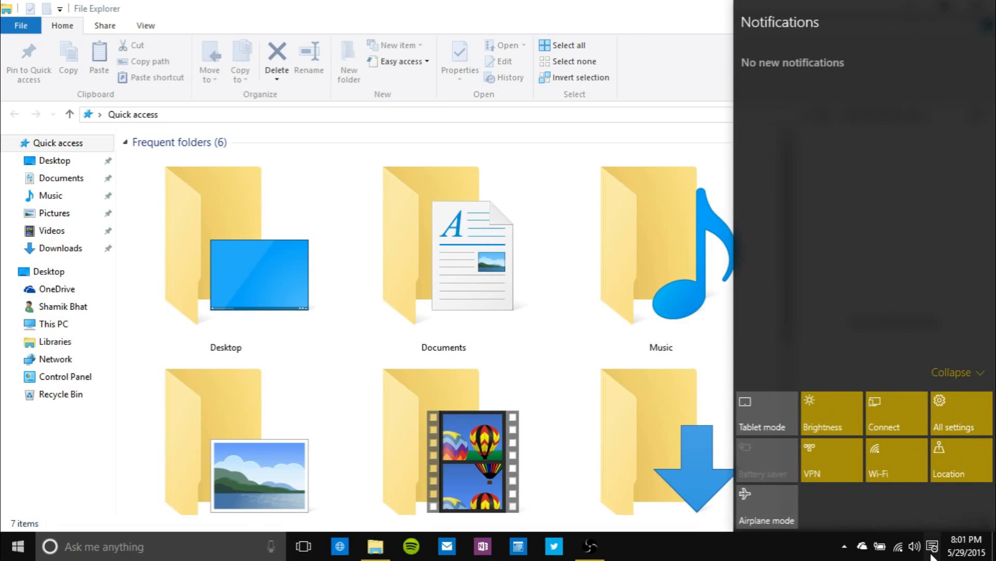
{"action": "mouse_move", "coordinate": [963, 7]}
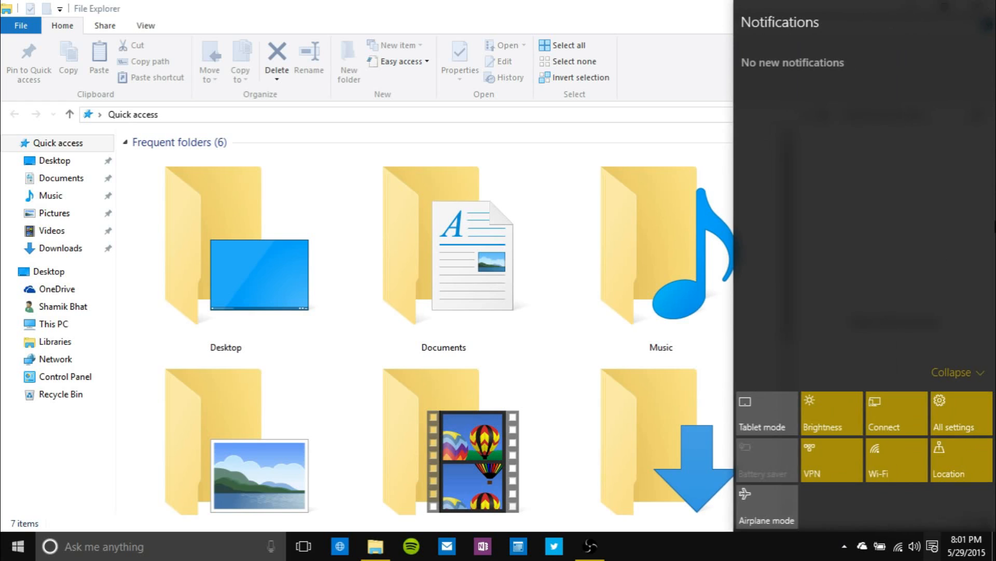
{"action": "mouse_move", "coordinate": [648, 6]}
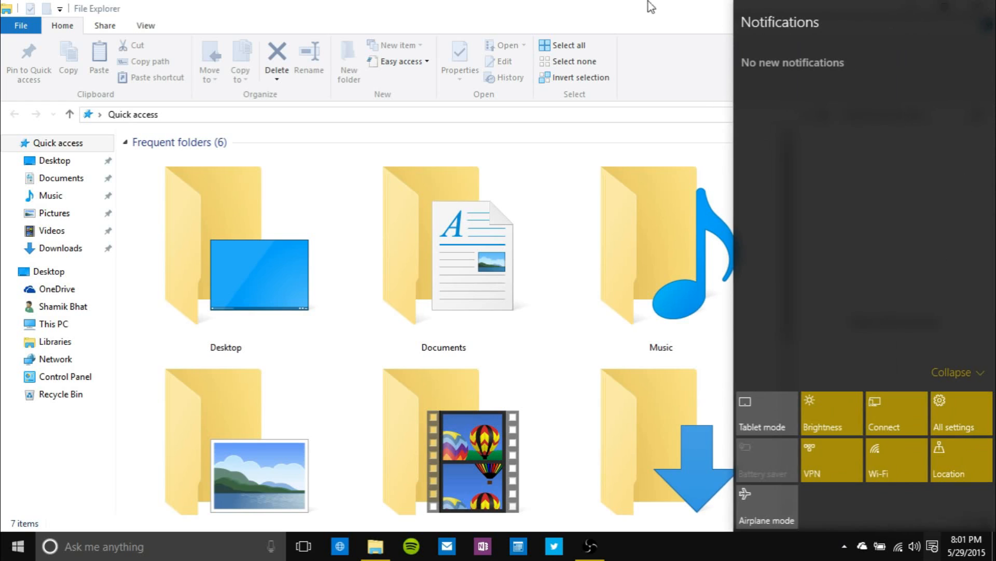
{"action": "mouse_move", "coordinate": [936, 532]}
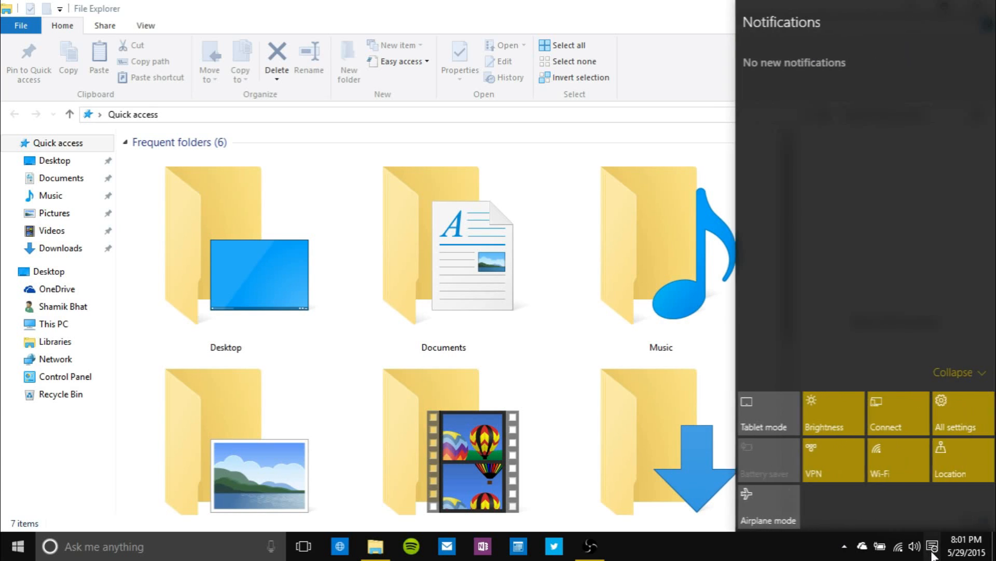
{"action": "mouse_move", "coordinate": [840, 267]}
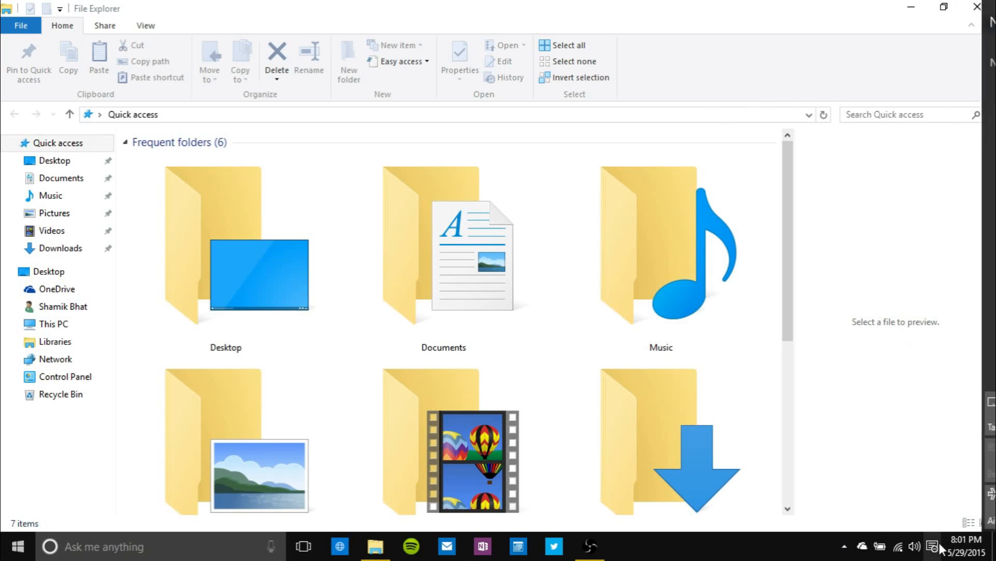
{"action": "left_click", "coordinate": [947, 546]}
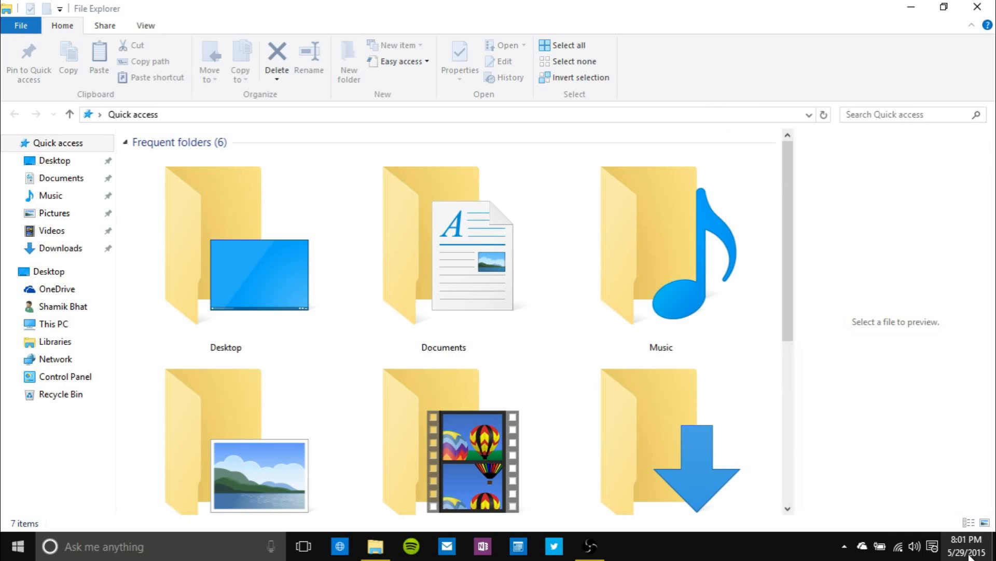
{"action": "mouse_move", "coordinate": [719, 541]}
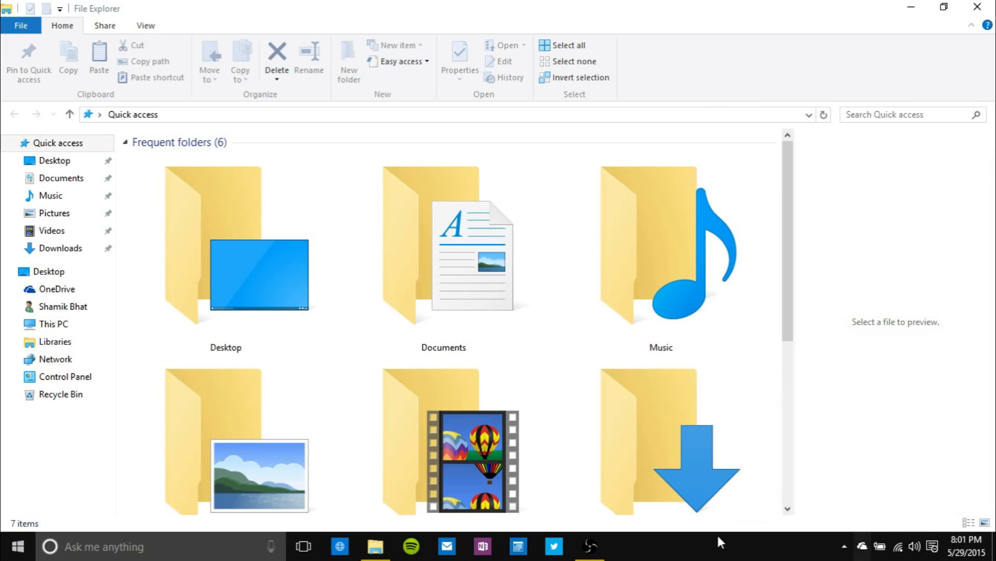
{"action": "mouse_move", "coordinate": [899, 545]}
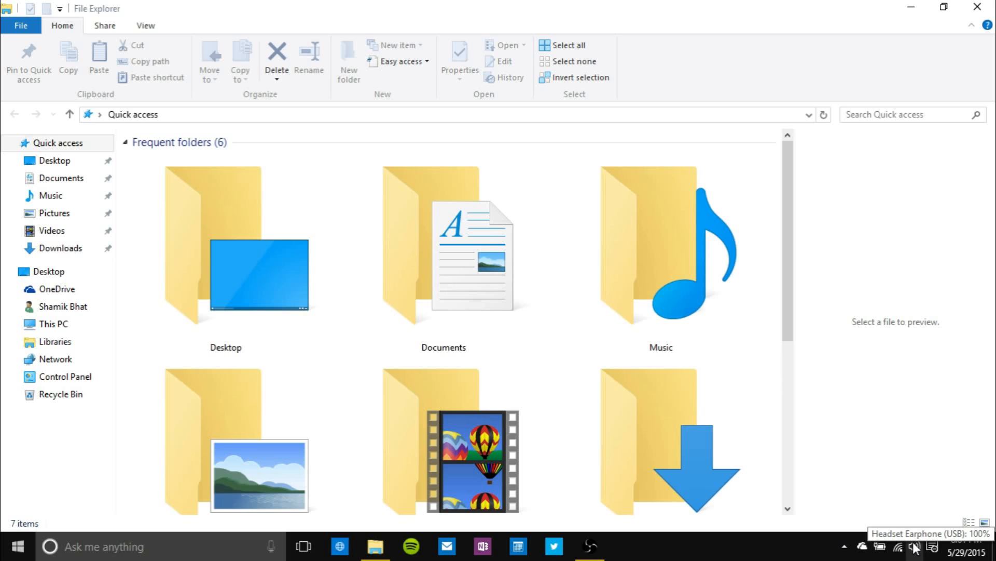
{"action": "mouse_move", "coordinate": [684, 554]}
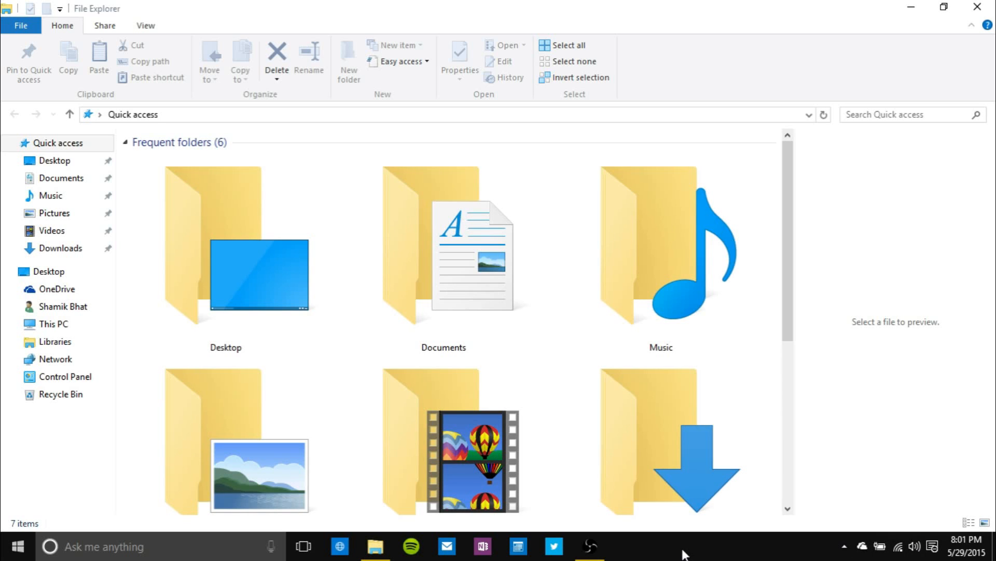
{"action": "mouse_move", "coordinate": [674, 555]}
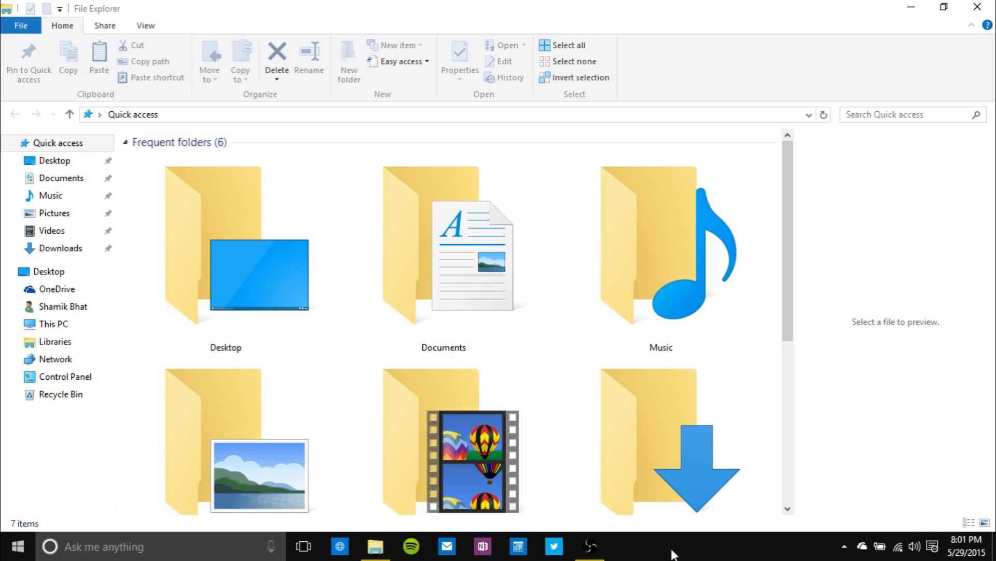
{"action": "mouse_move", "coordinate": [375, 546]}
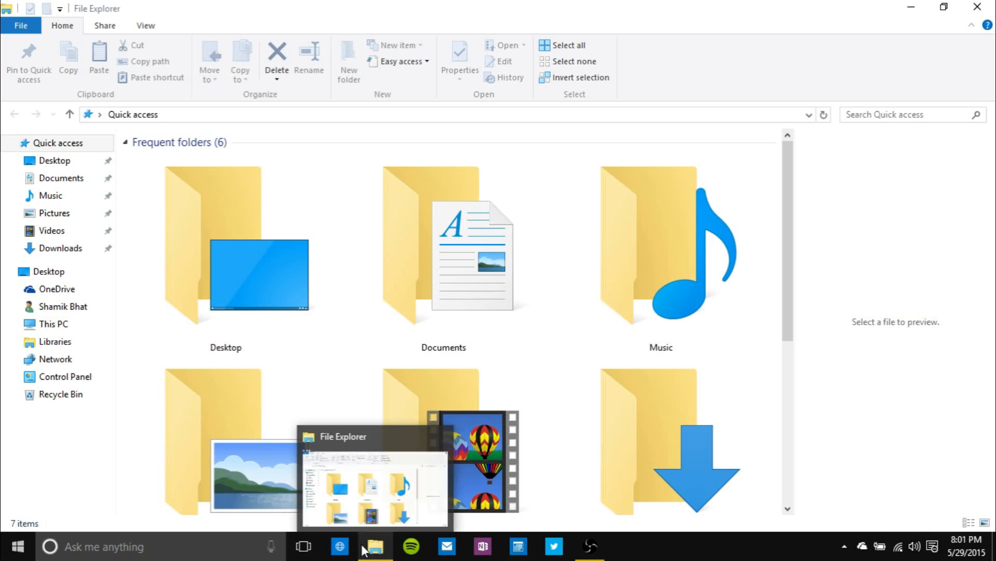
{"action": "right_click", "coordinate": [377, 545]}
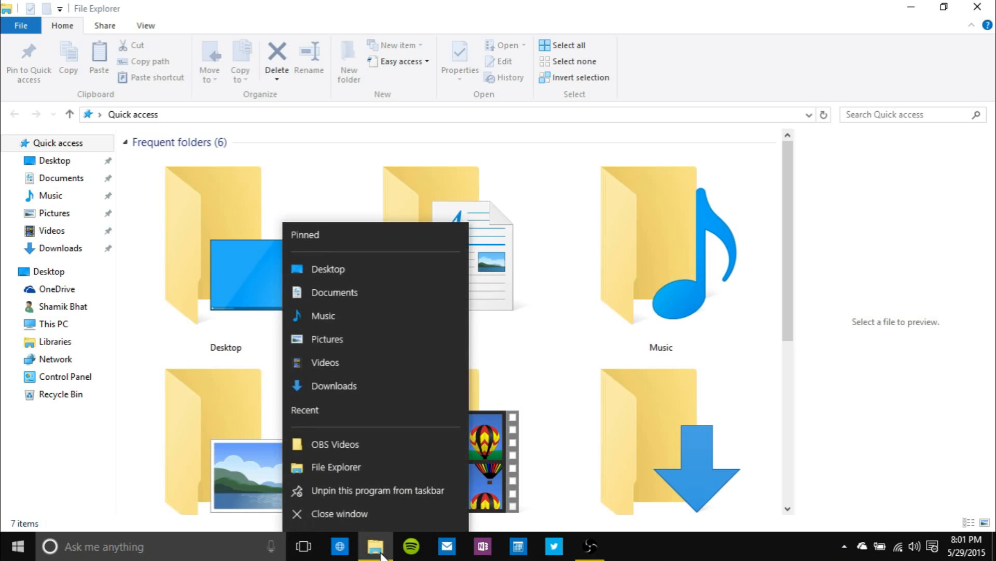
{"action": "mouse_move", "coordinate": [341, 546]}
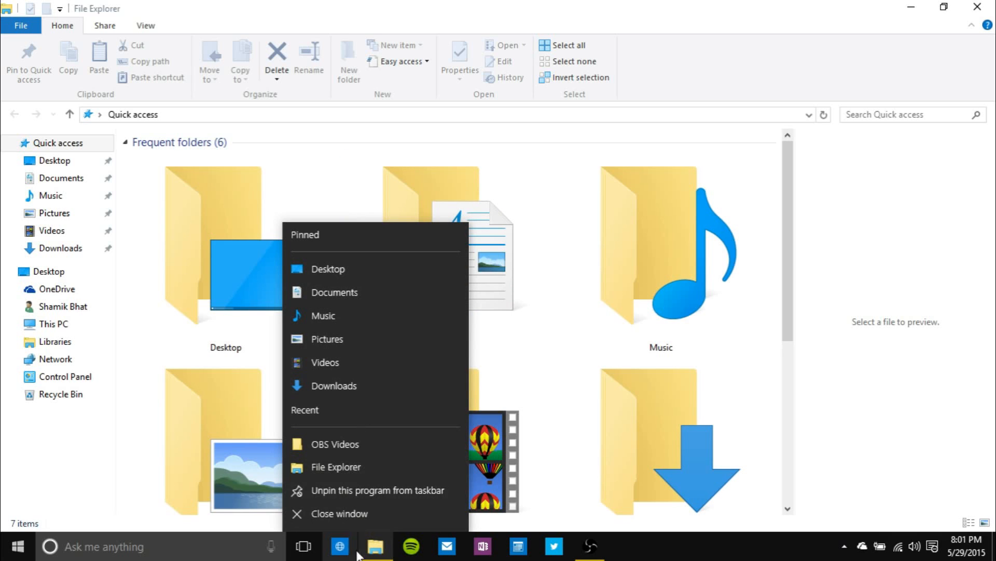
{"action": "mouse_move", "coordinate": [329, 269]}
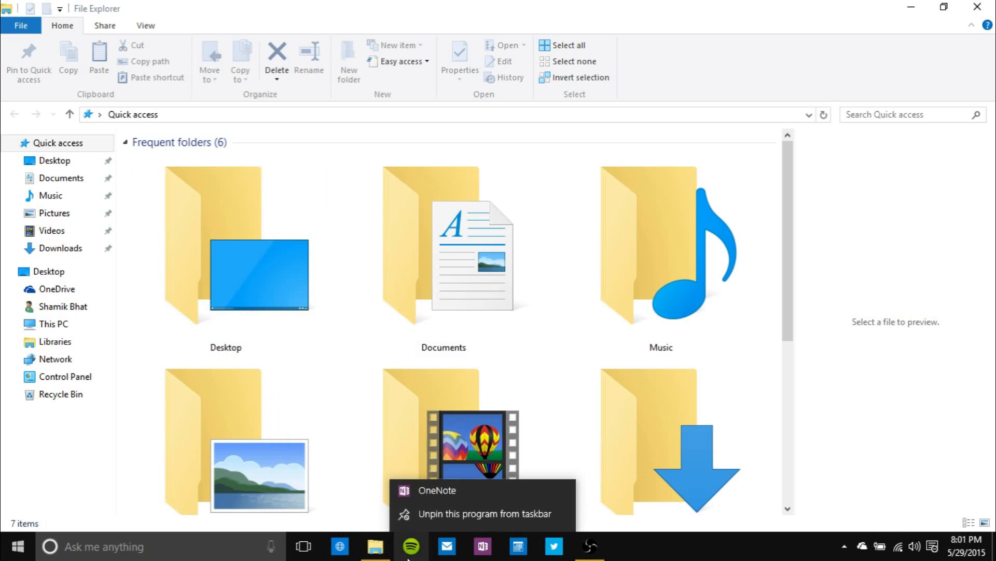
{"action": "right_click", "coordinate": [376, 544]}
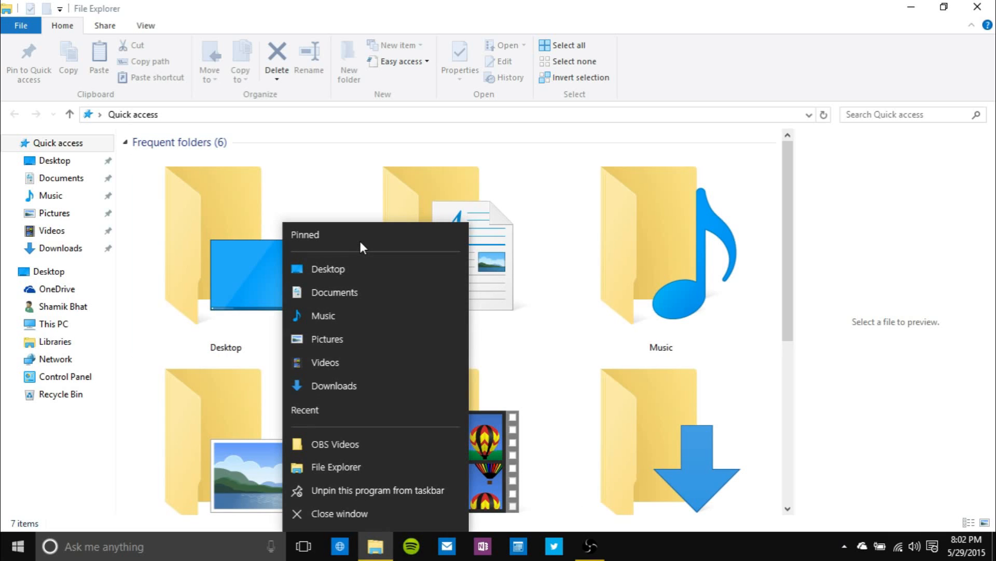
{"action": "mouse_move", "coordinate": [353, 361]}
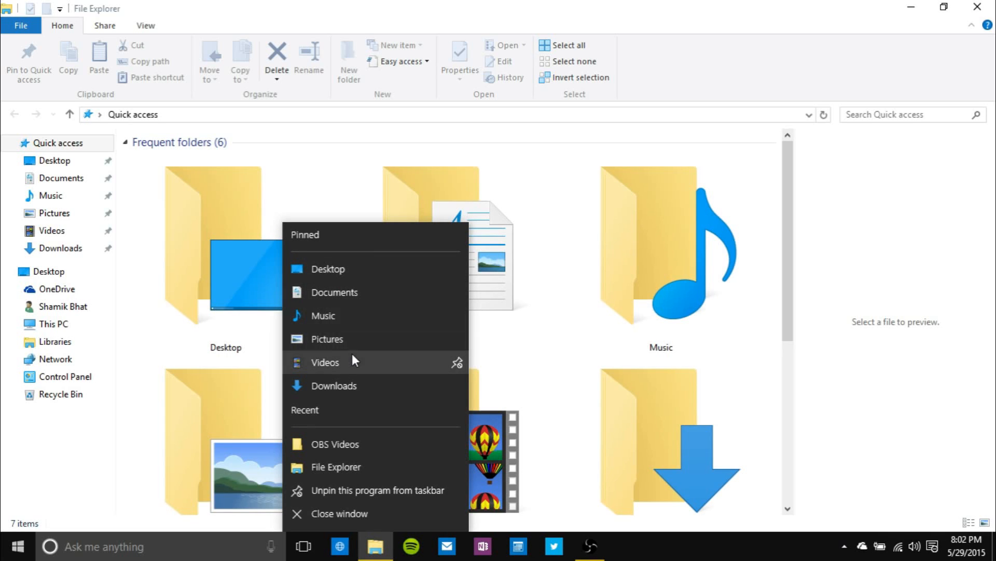
{"action": "mouse_move", "coordinate": [342, 339]}
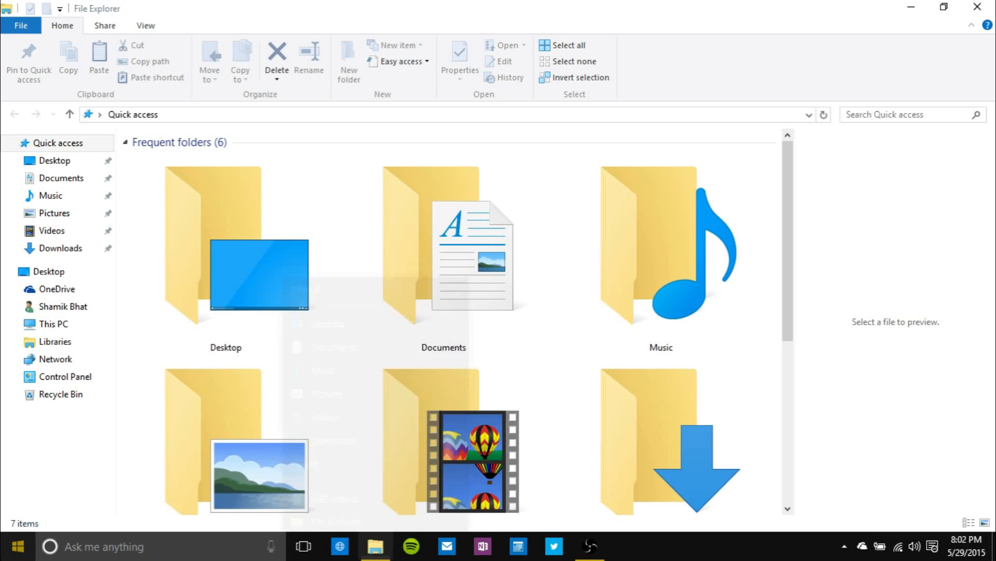
{"action": "left_click", "coordinate": [15, 545]}
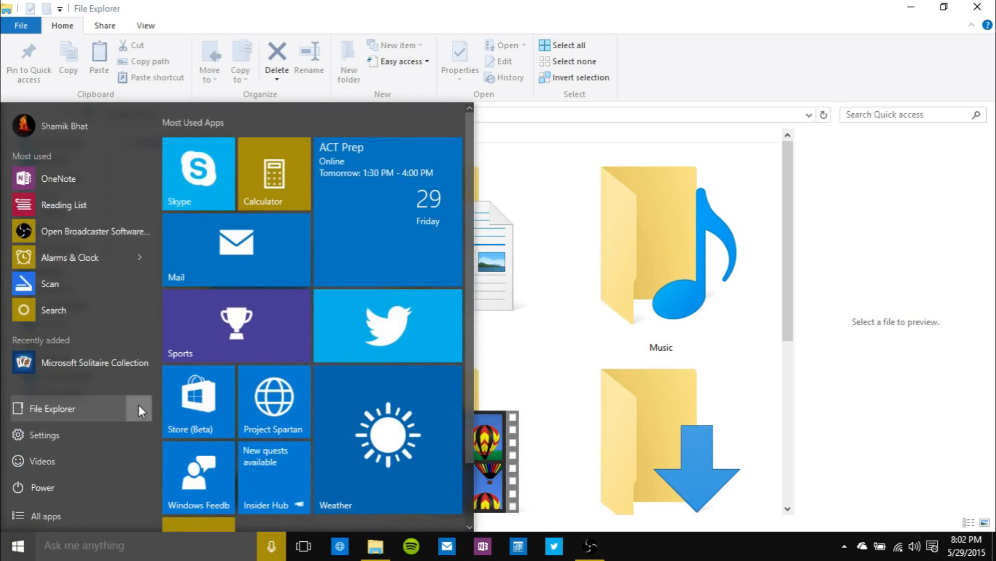
{"action": "left_click", "coordinate": [374, 545]}
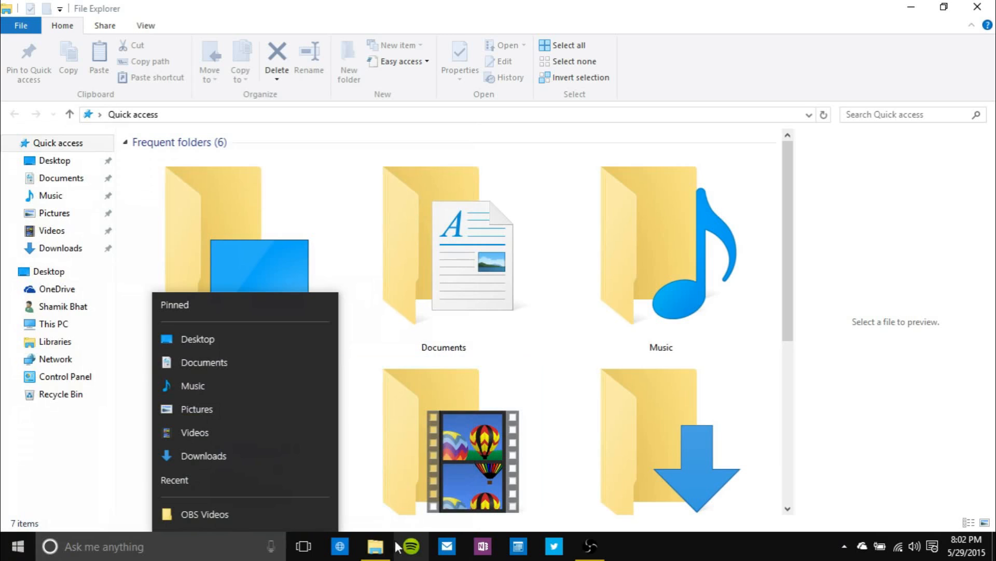
{"action": "right_click", "coordinate": [374, 544]}
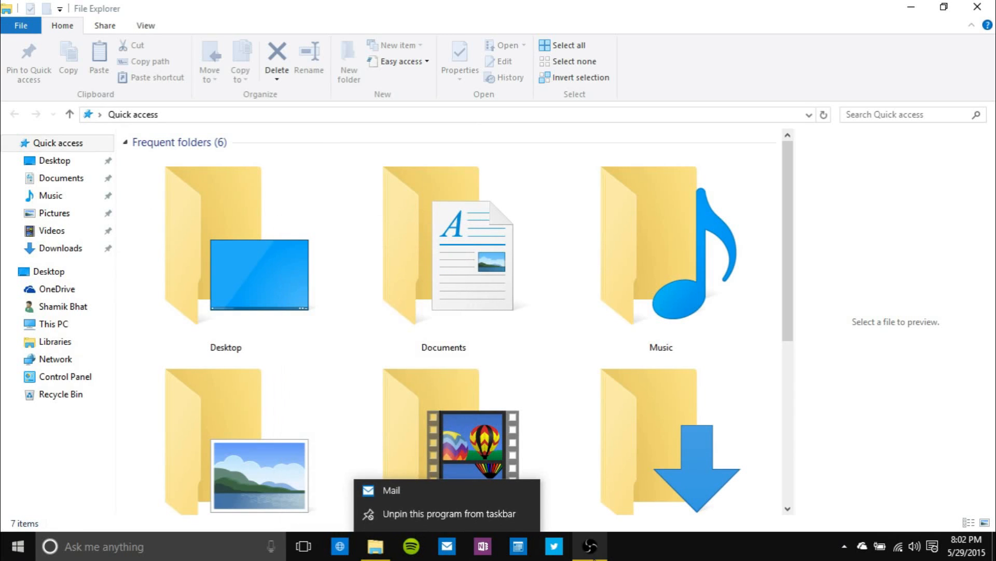
{"action": "right_click", "coordinate": [626, 545]}
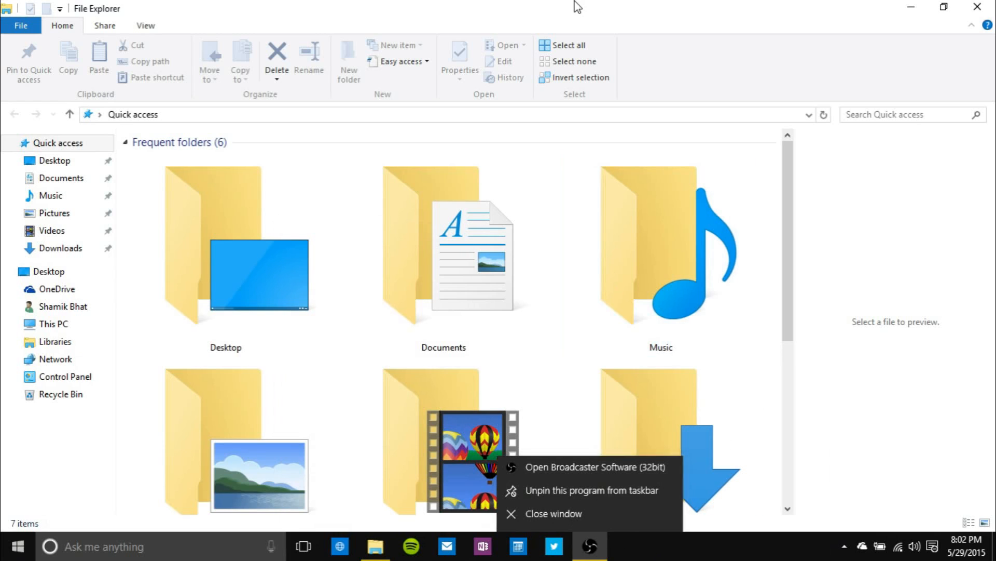
{"action": "left_click", "coordinate": [660, 254]}
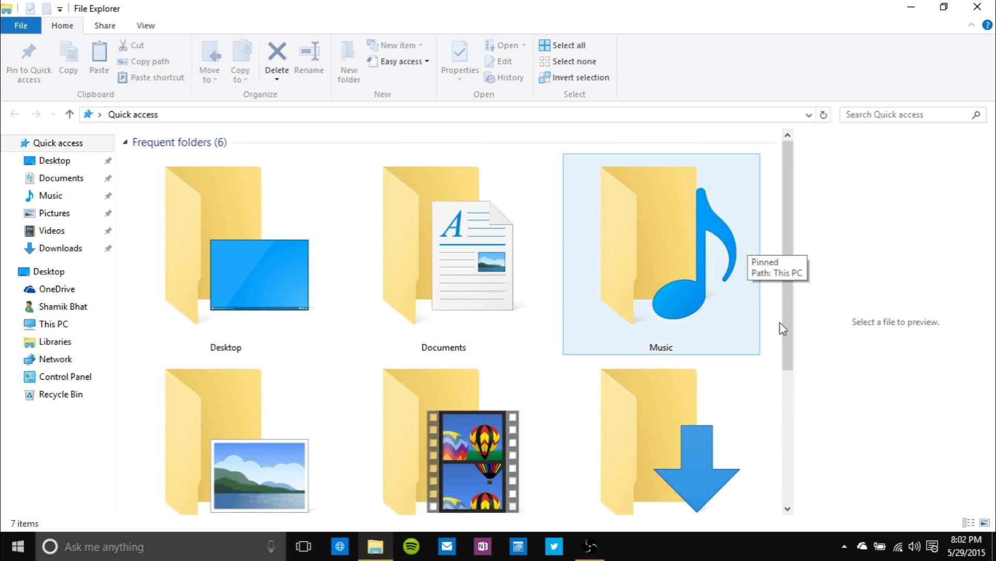
- Close the File Explorer window to return to the desktop
{"action": "left_click", "coordinate": [952, 546]}
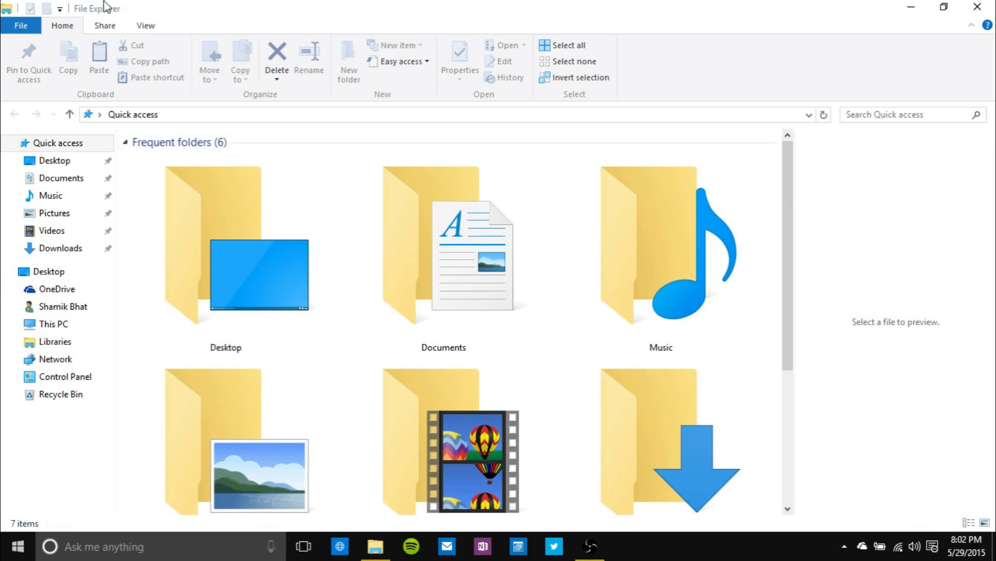
{"action": "mouse_move", "coordinate": [977, 6]}
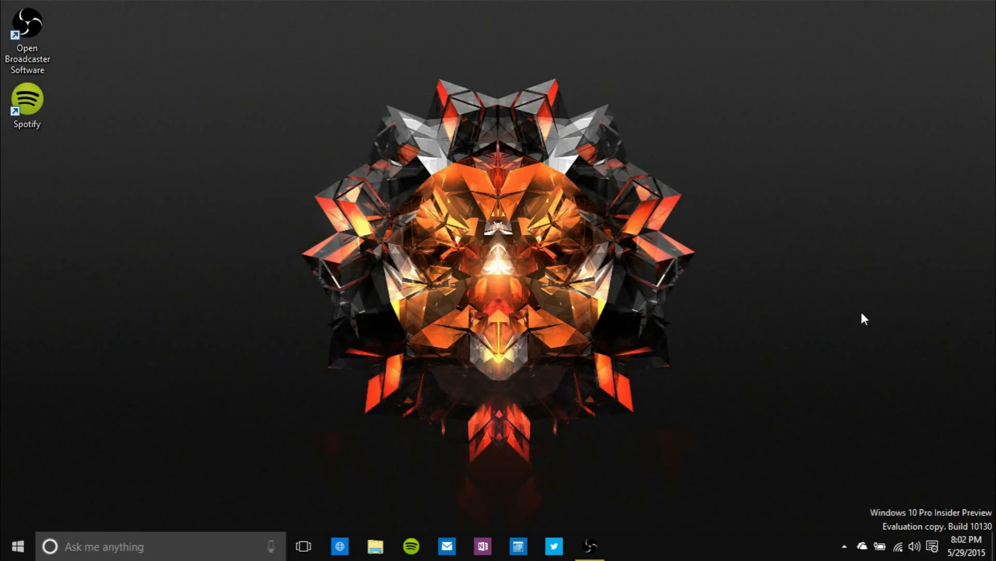
{"action": "mouse_move", "coordinate": [381, 533]}
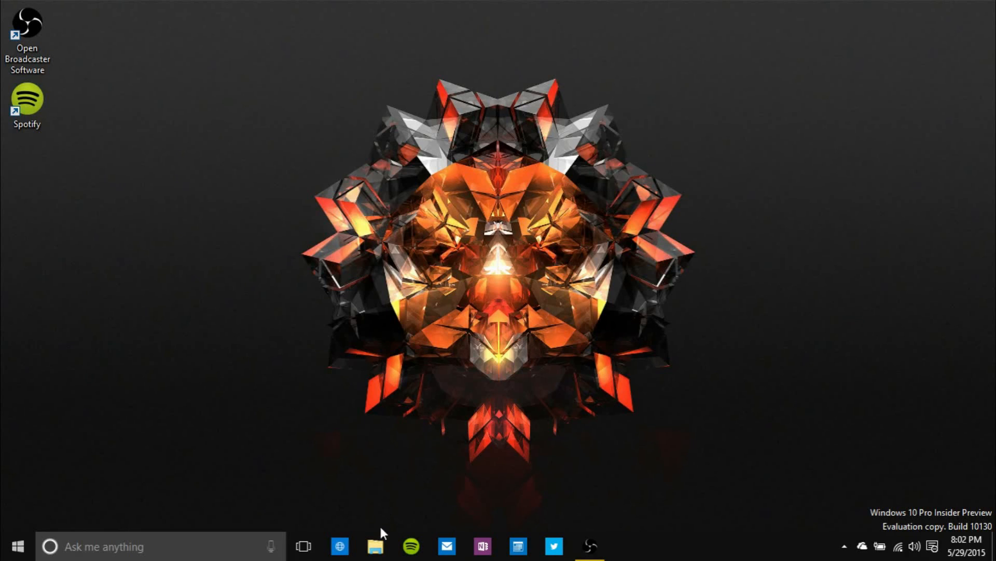